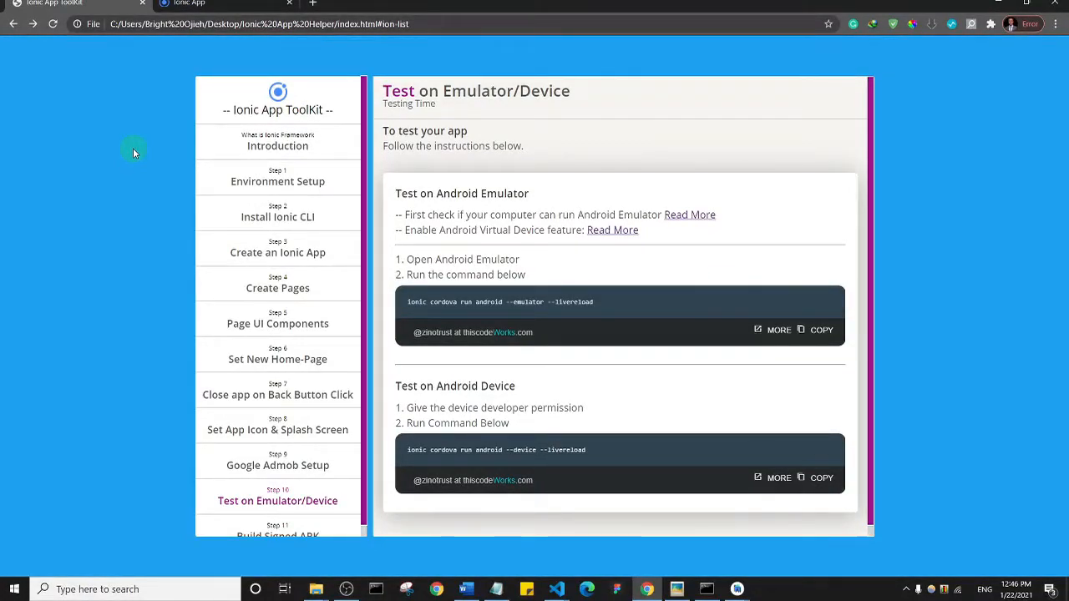
pyautogui.moveTo(715, 554)
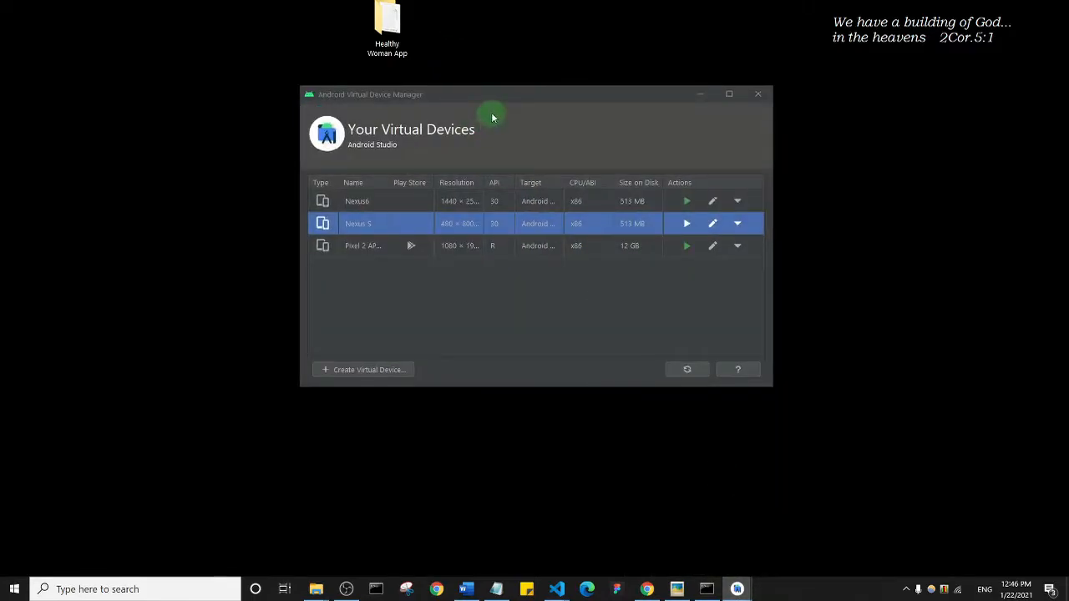
pyautogui.moveTo(580, 110)
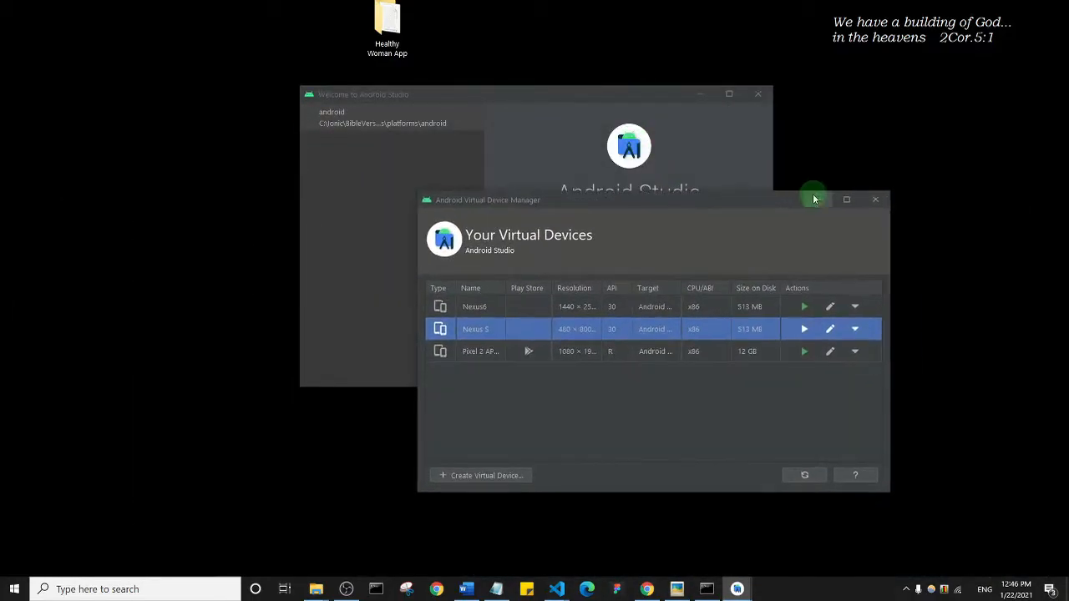
pyautogui.moveTo(877, 200)
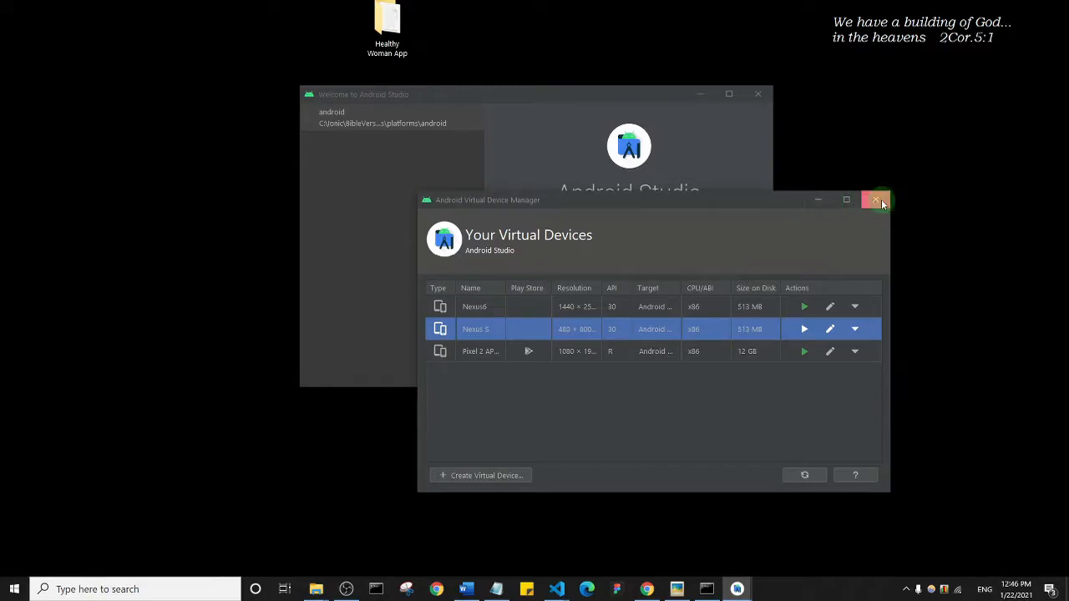
# Reopen the AVD Manager from the welcome screen's Configure menu and launch the Pixel 2 virtual device.
pyautogui.click(878, 201)
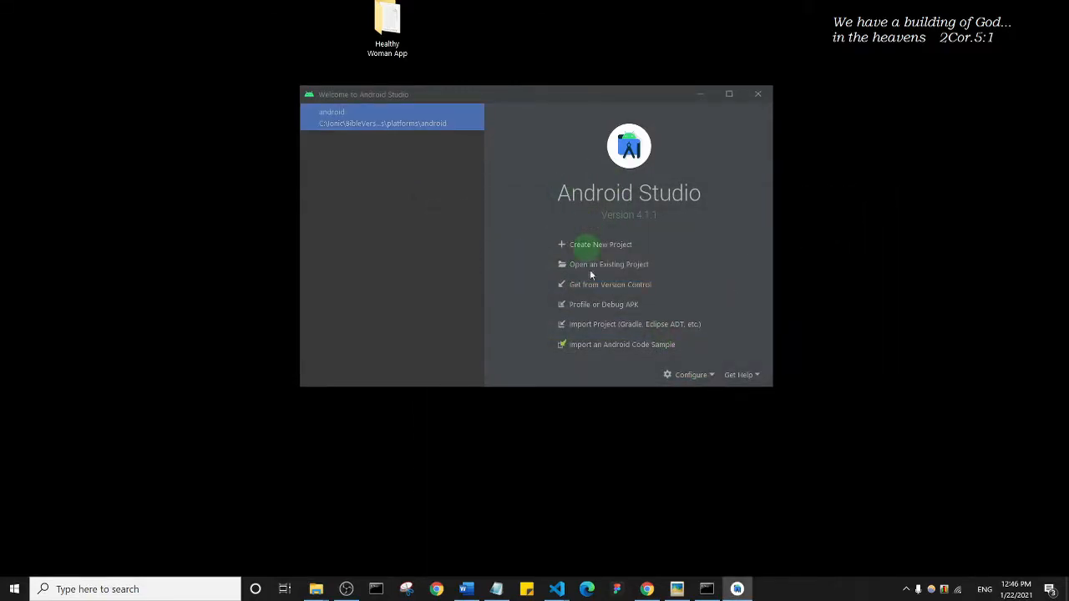
pyautogui.click(692, 375)
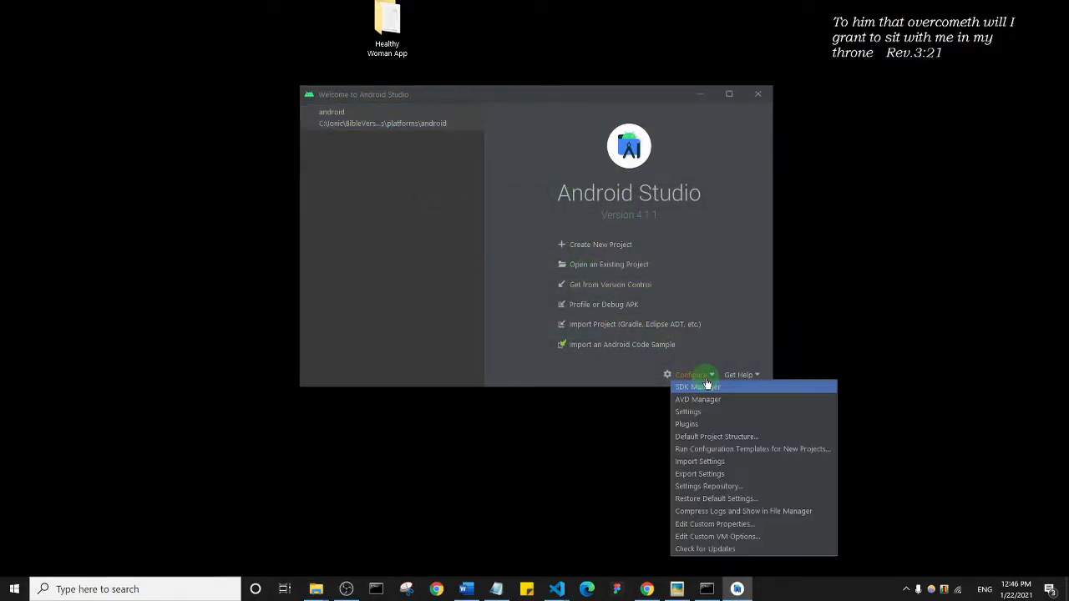
pyautogui.click(699, 399)
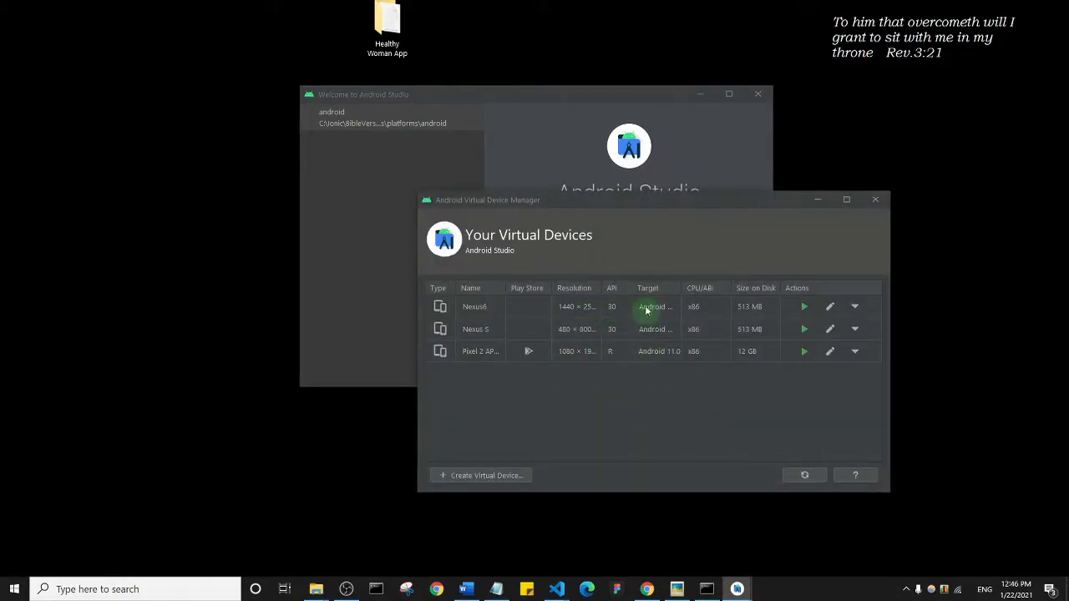
pyautogui.moveTo(488, 200); pyautogui.dragTo(381, 113)
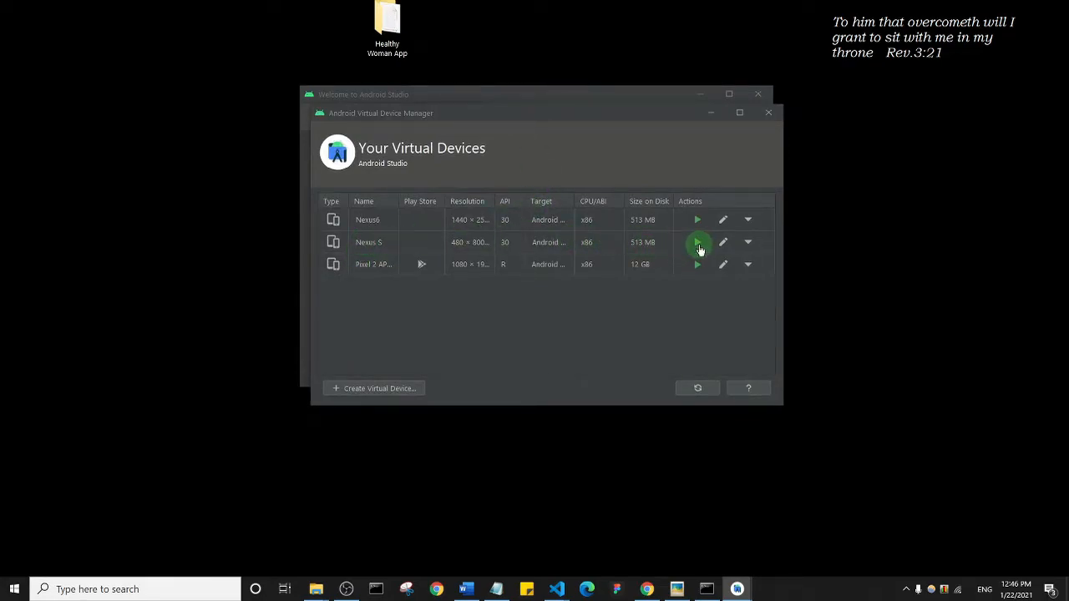
pyautogui.moveTo(699, 242)
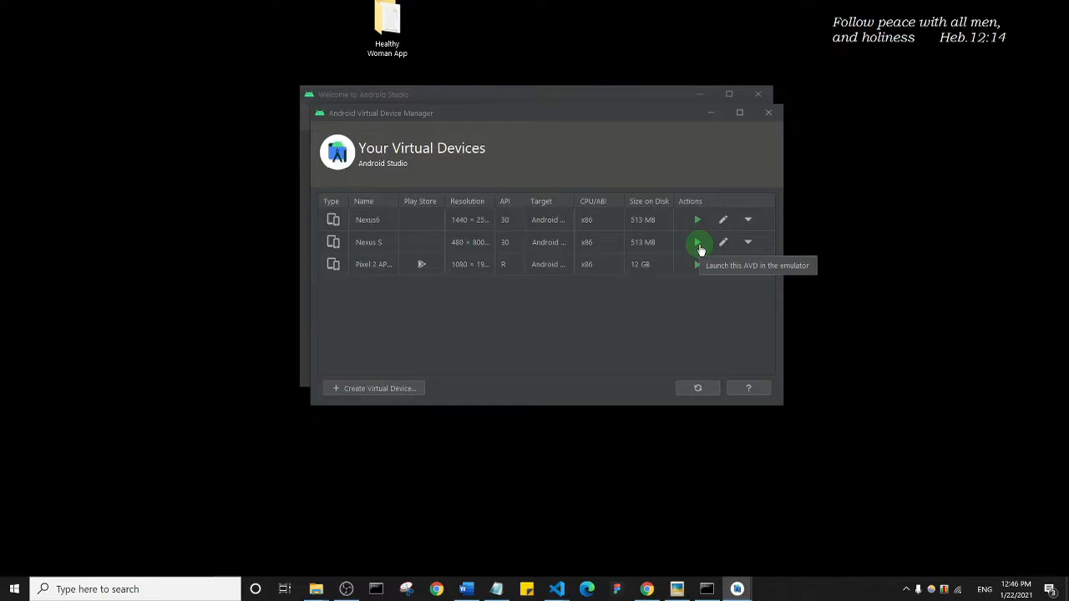
pyautogui.moveTo(698, 264)
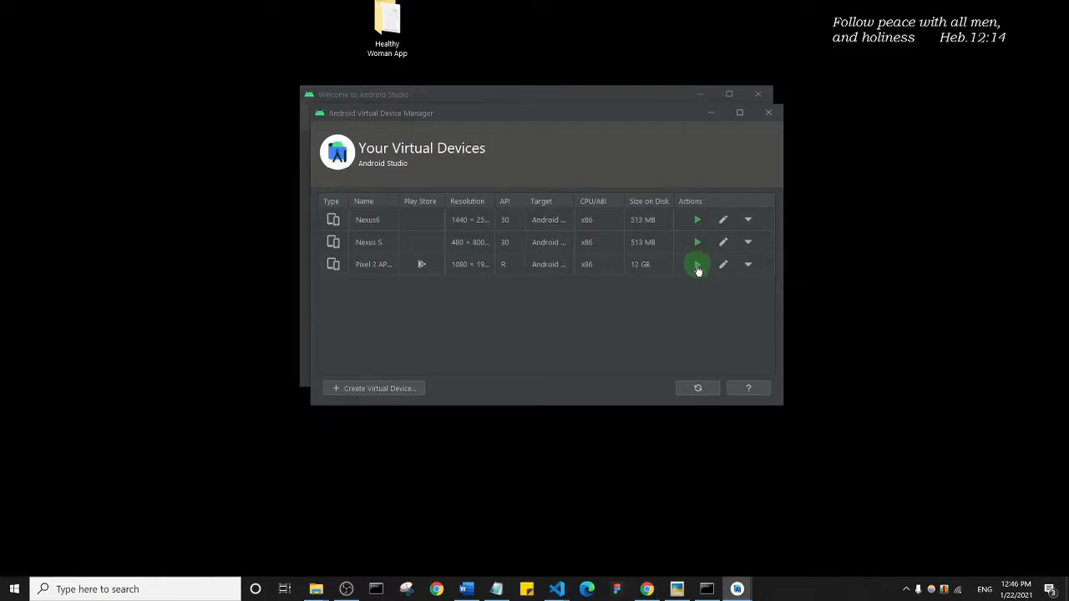
pyautogui.moveTo(698, 264)
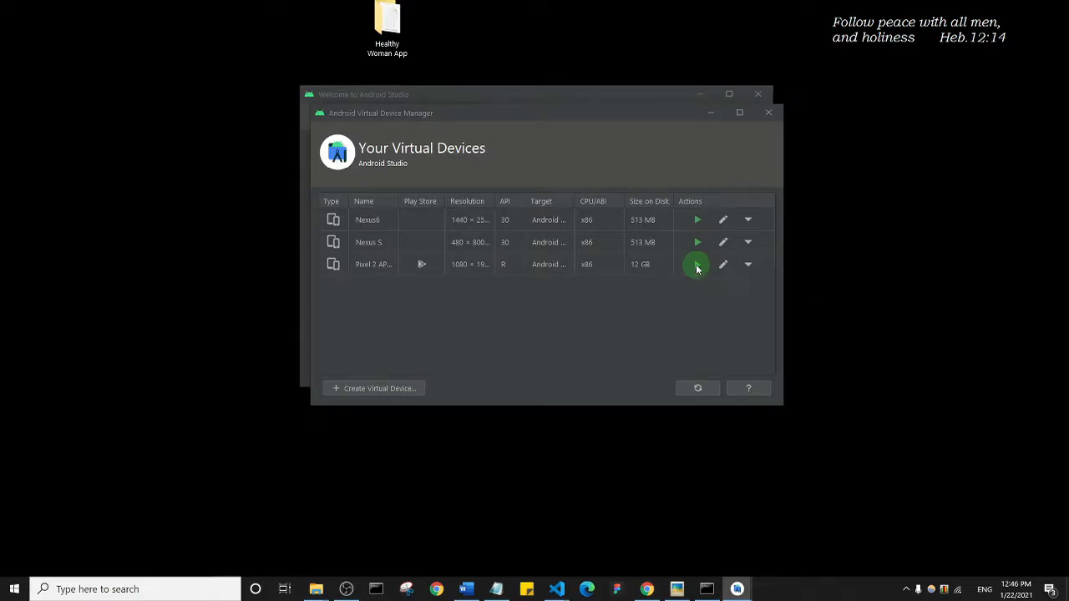
pyautogui.click(698, 264)
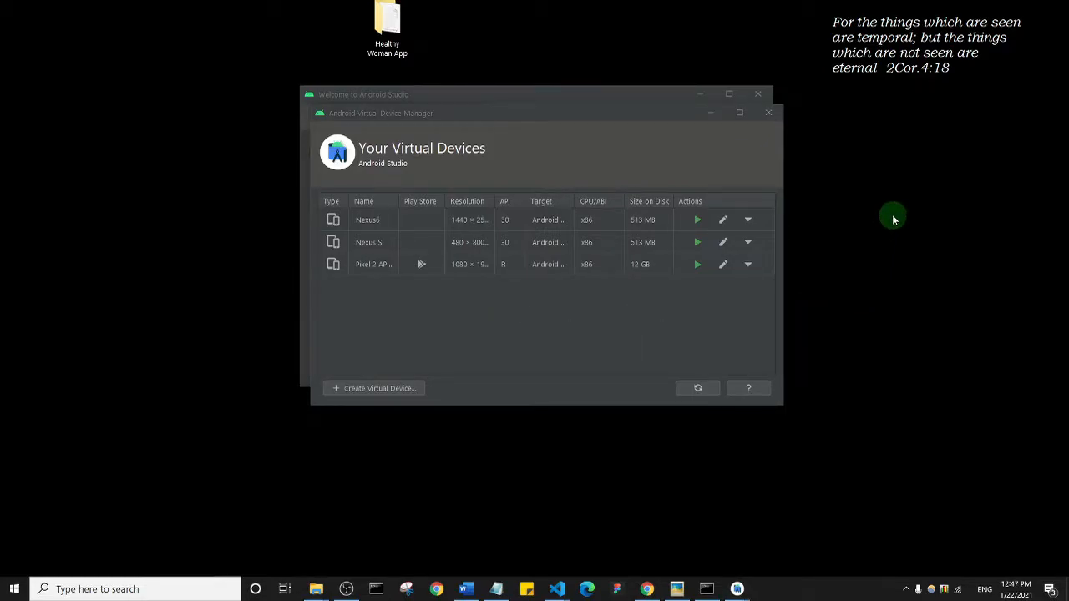
pyautogui.moveTo(784, 220)
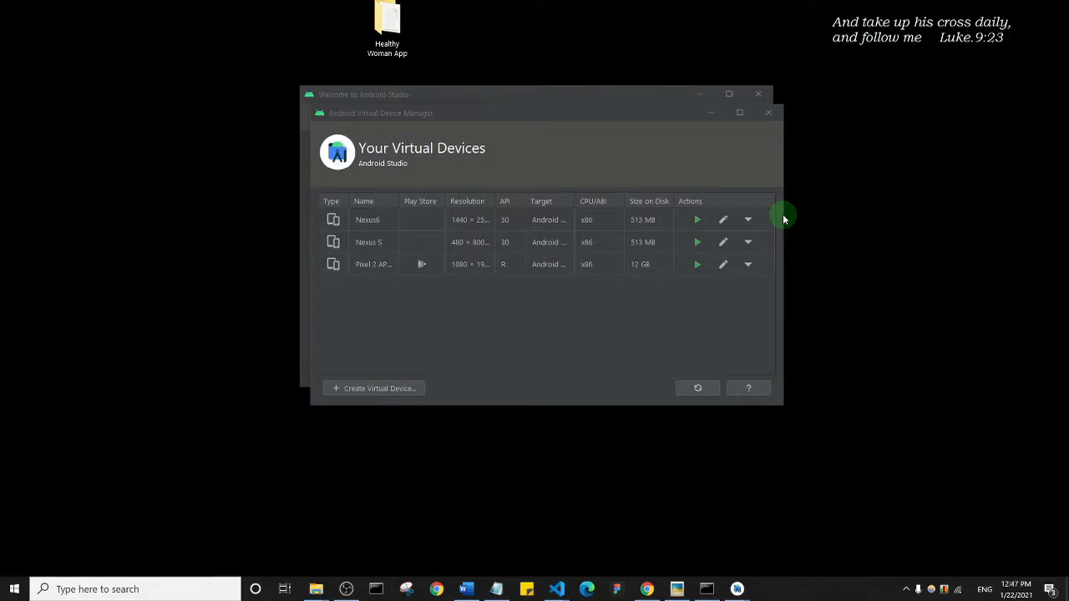
pyautogui.moveTo(818, 204)
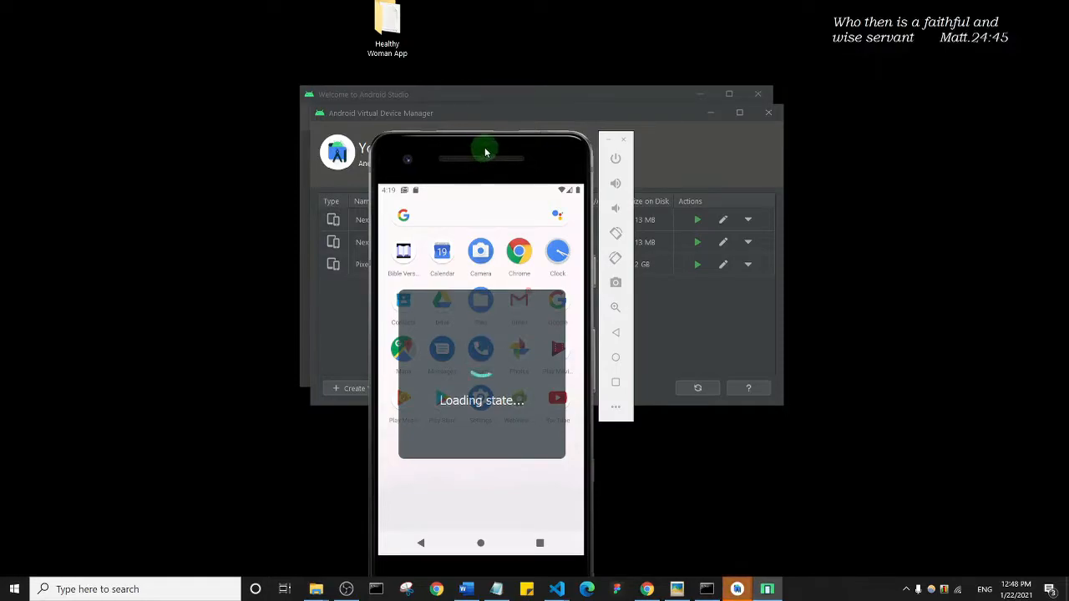
pyautogui.moveTo(505, 154)
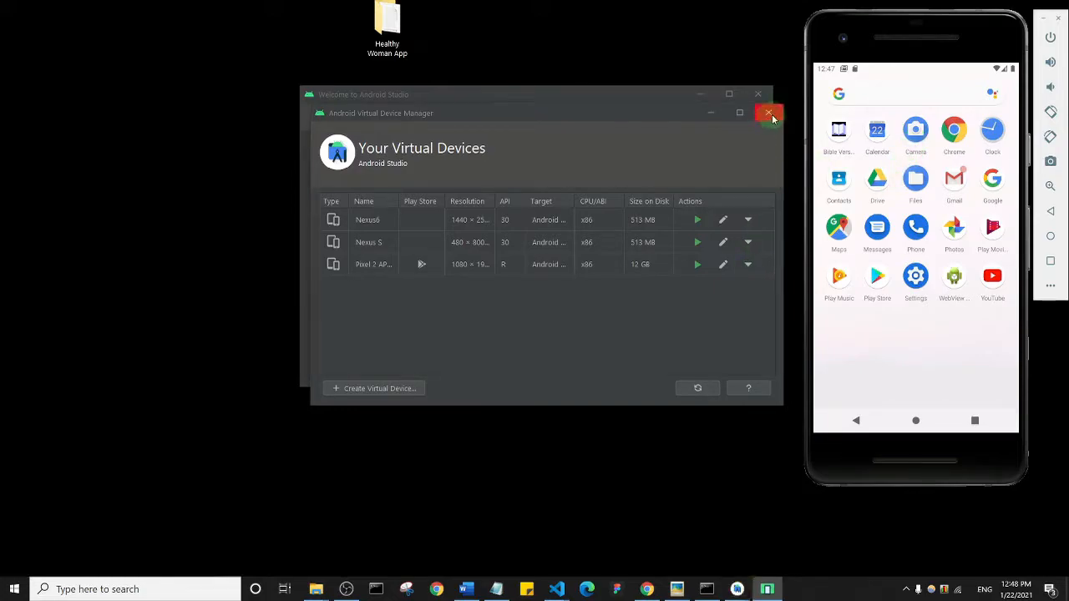
# Close the Virtual Device Manager, leaving the welcome screen beside the running Pixel 2 emulator.
pyautogui.click(769, 114)
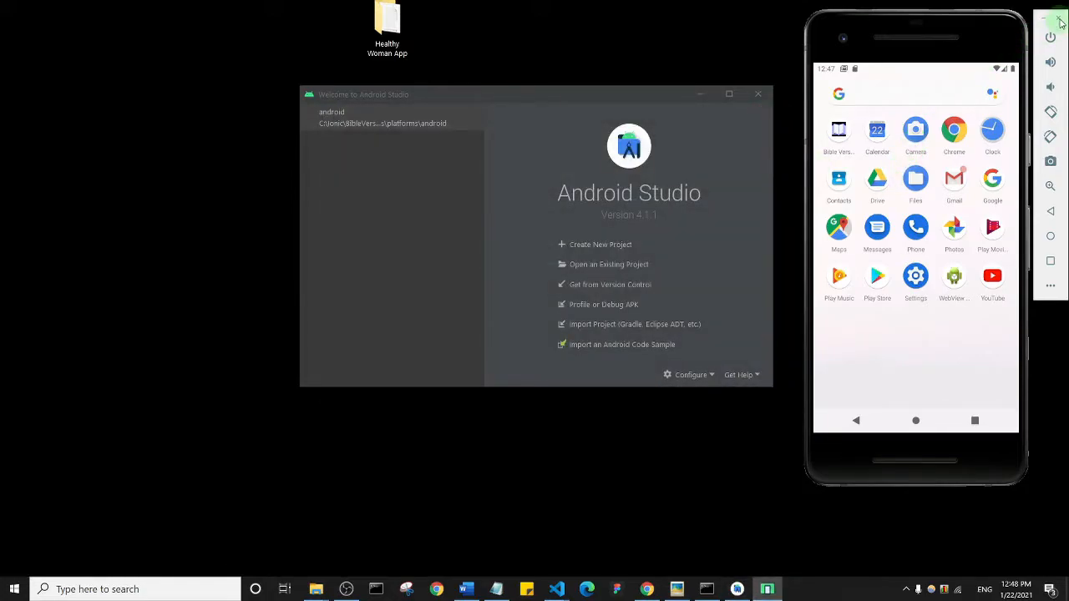
pyautogui.moveTo(1051, 20)
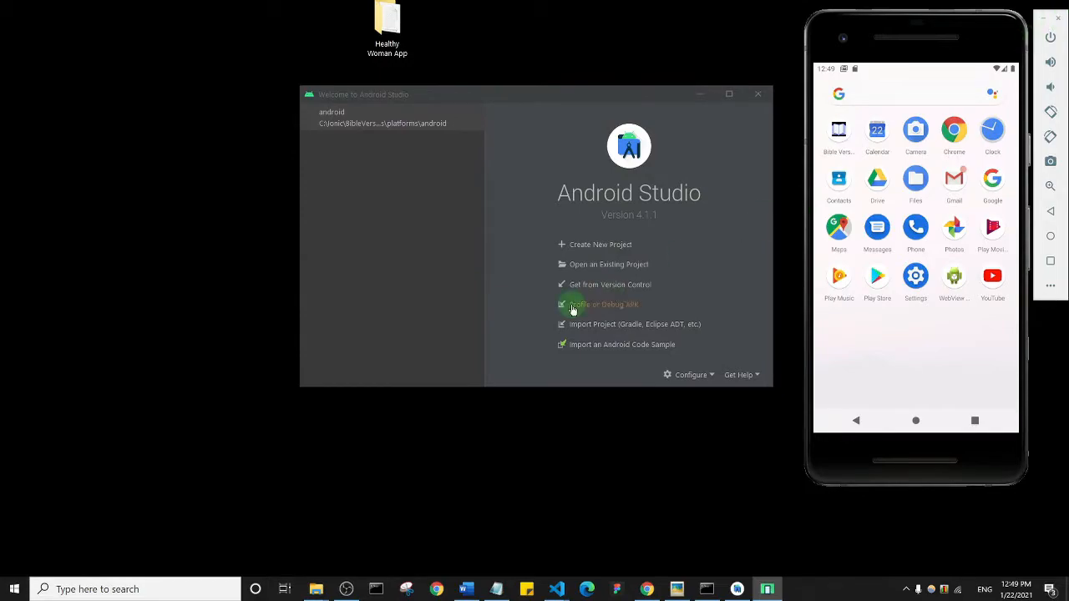
pyautogui.moveTo(500, 442)
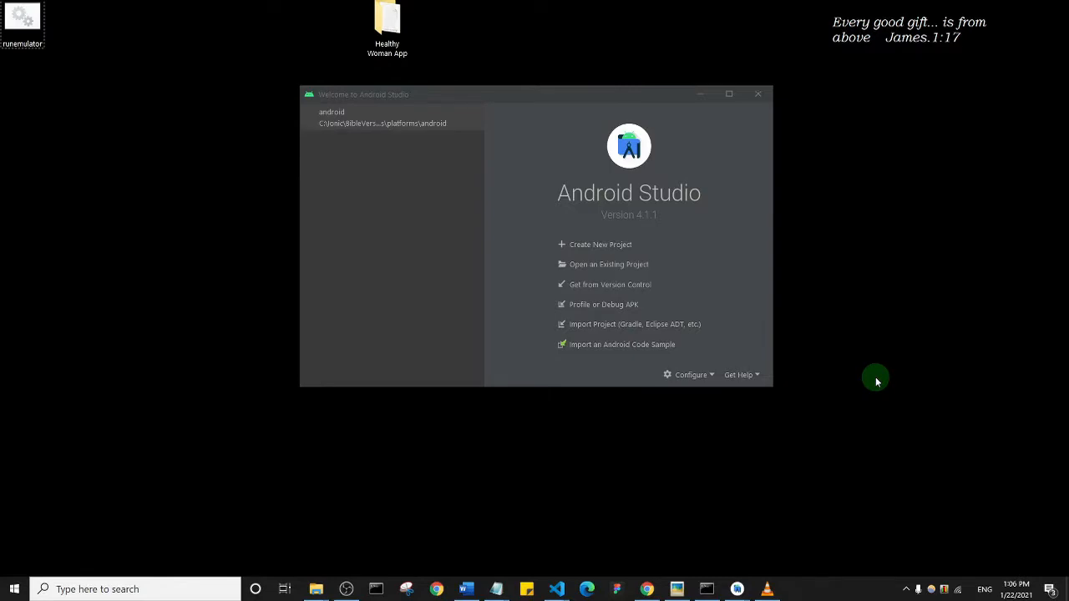
pyautogui.moveTo(861, 414)
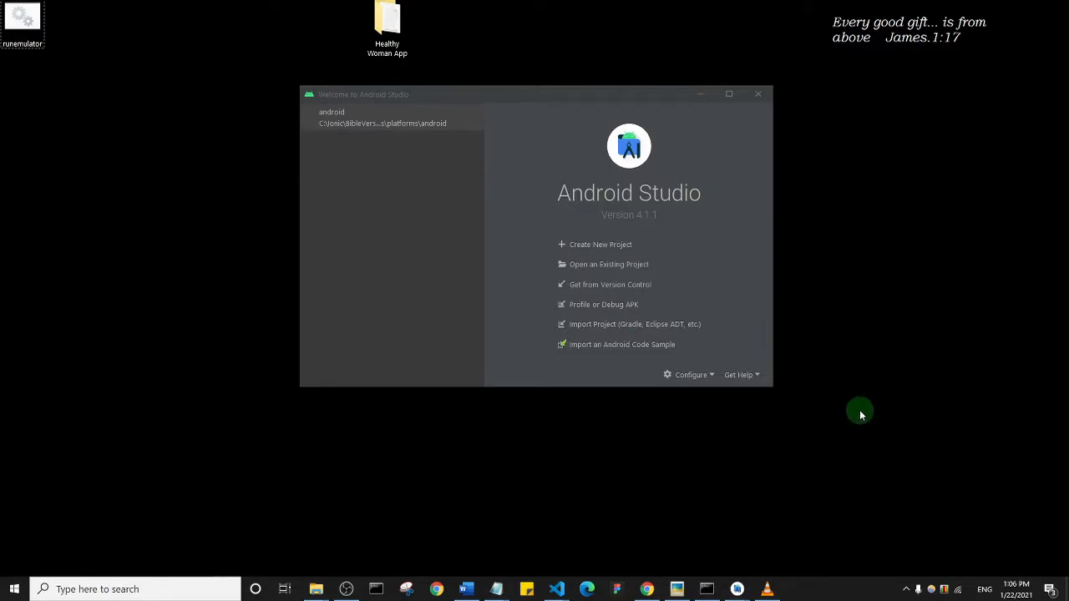
pyautogui.moveTo(170, 365)
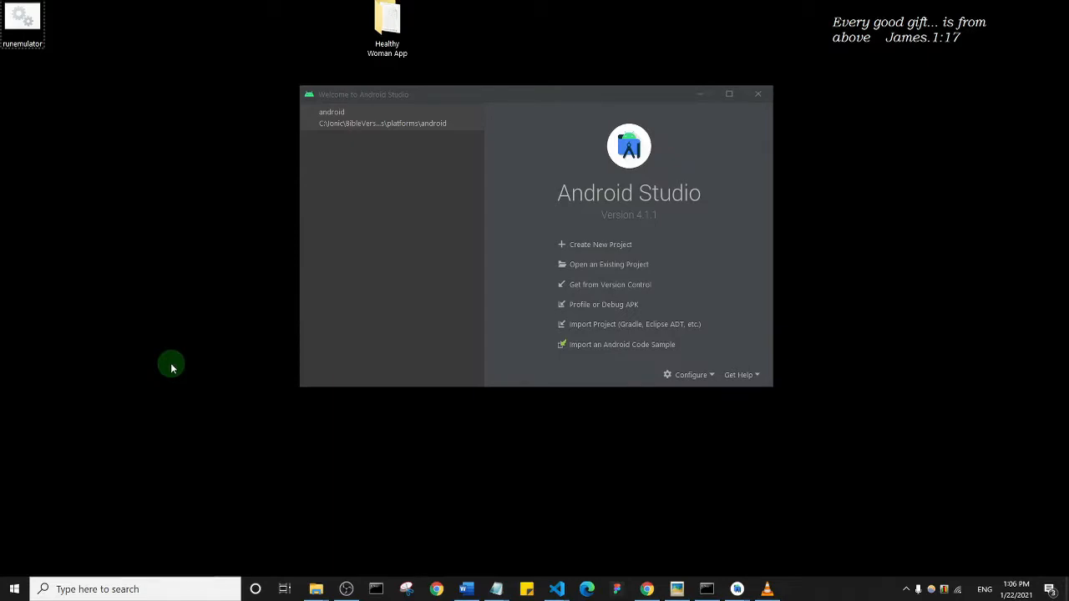
pyautogui.moveTo(187, 287)
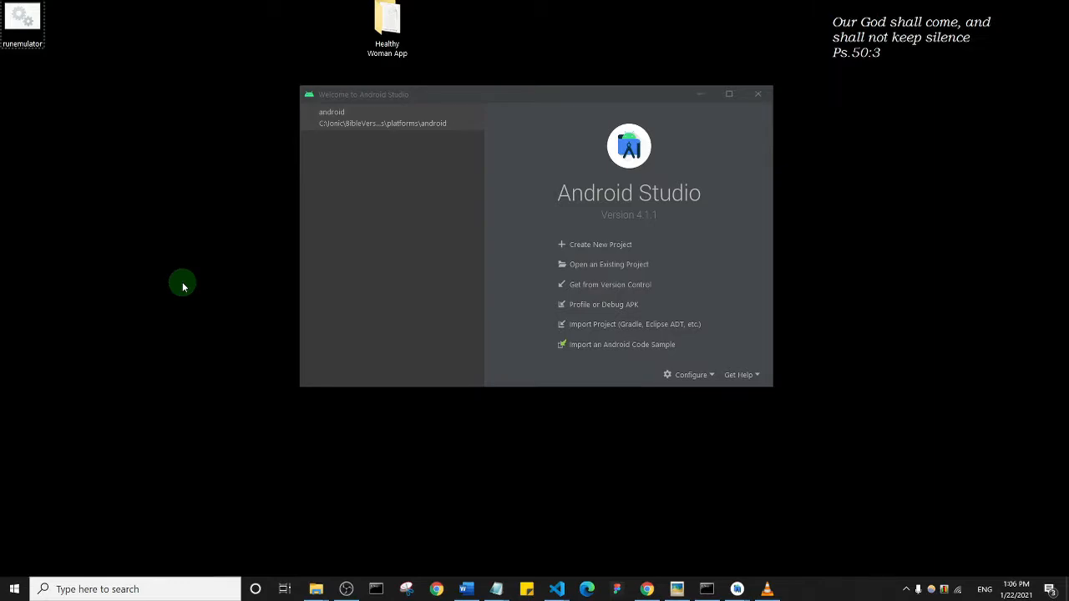
pyautogui.moveTo(494, 465)
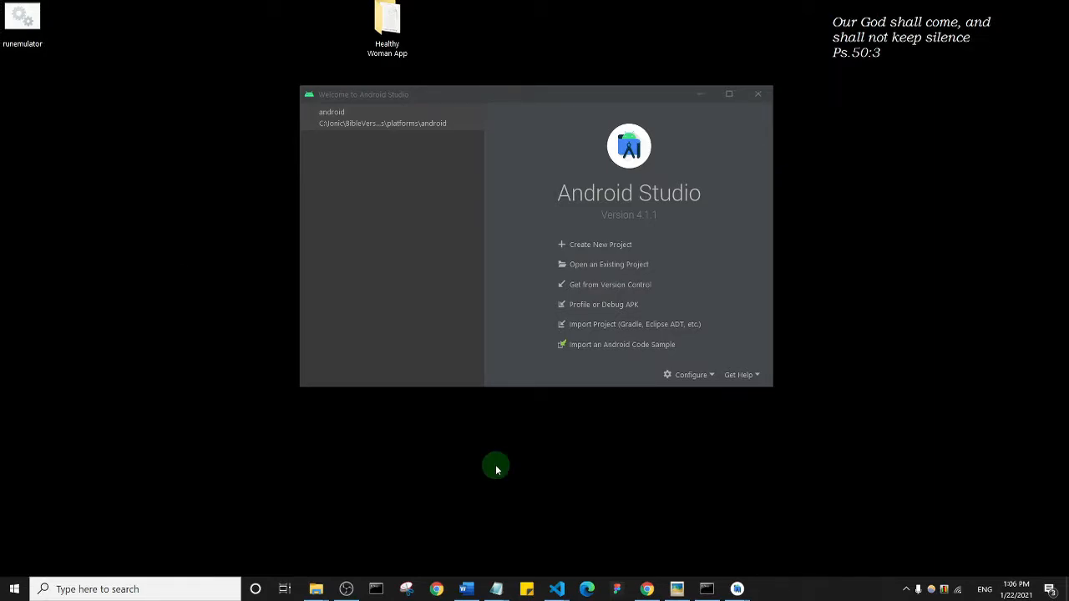
# Browse File Explorer to Windows (C:) > Users > Bright Ojeh and select the AppData folder.
pyautogui.click(316, 588)
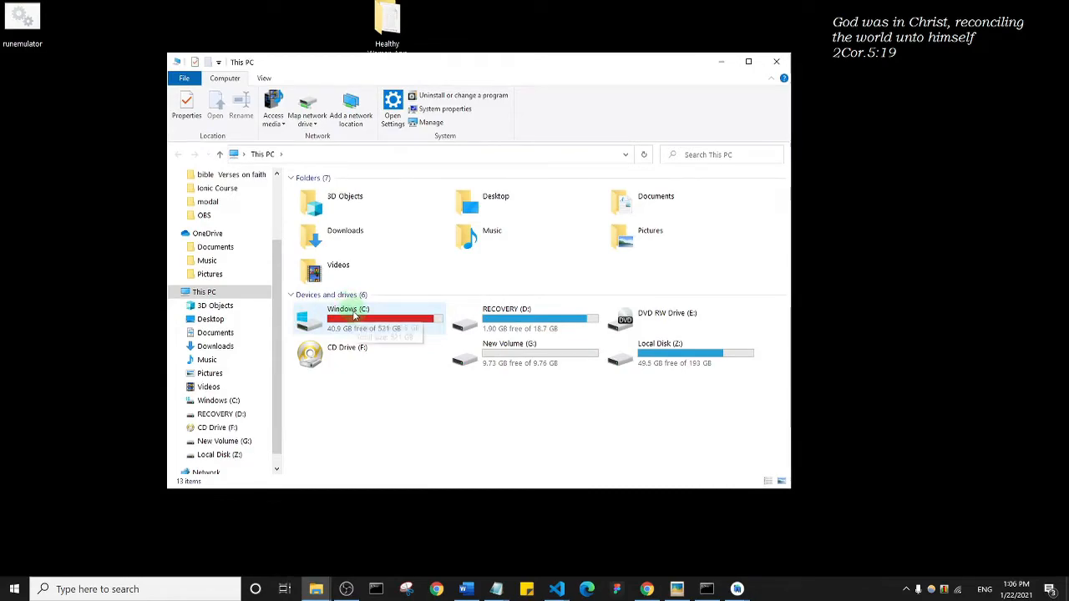
pyautogui.doubleClick(347, 318)
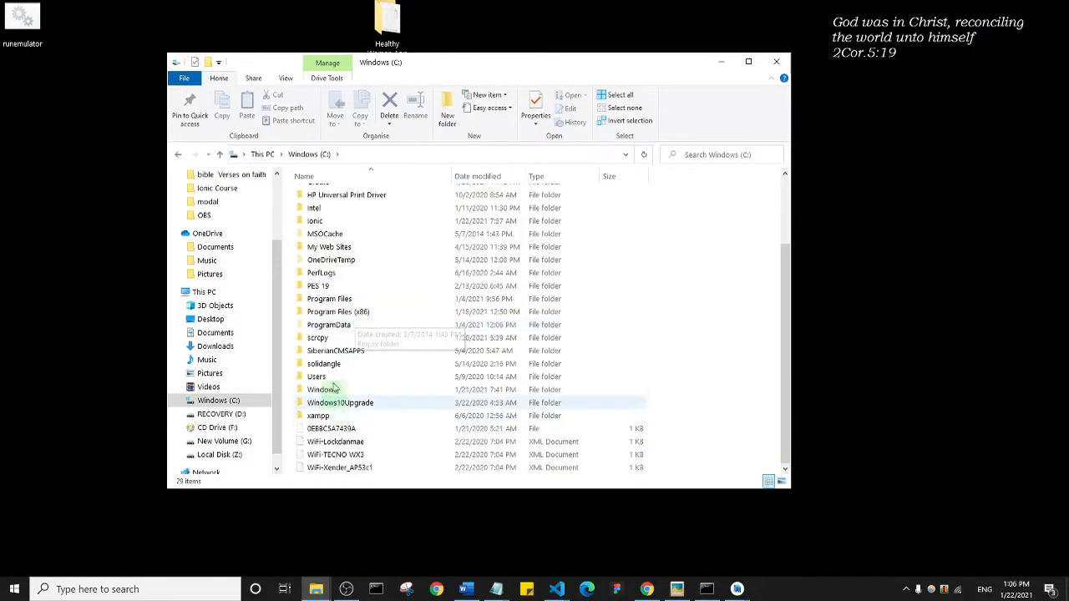
pyautogui.scroll(3)
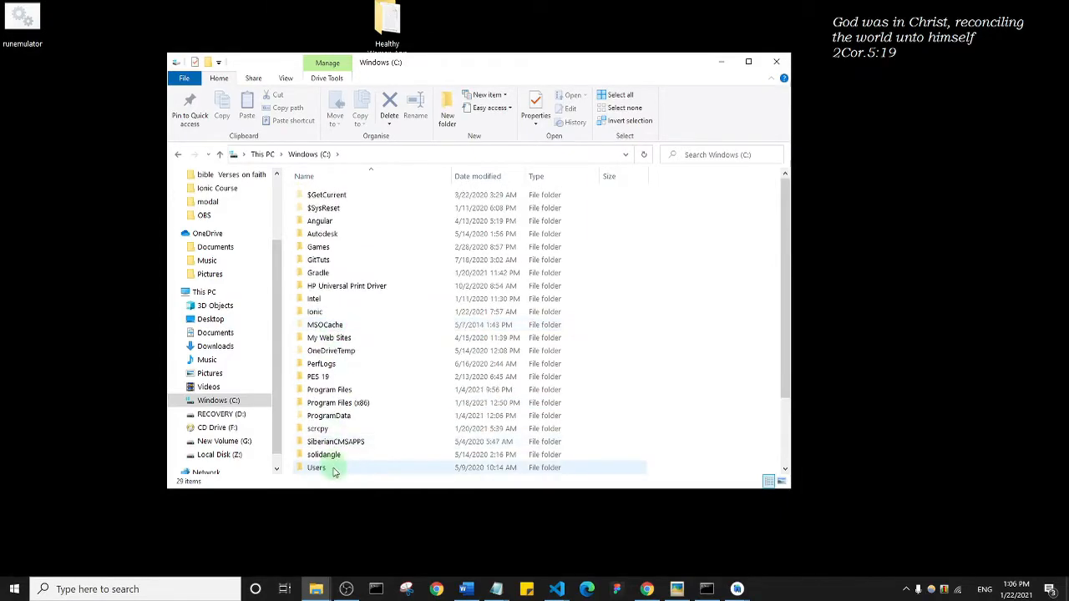
pyautogui.doubleClick(318, 468)
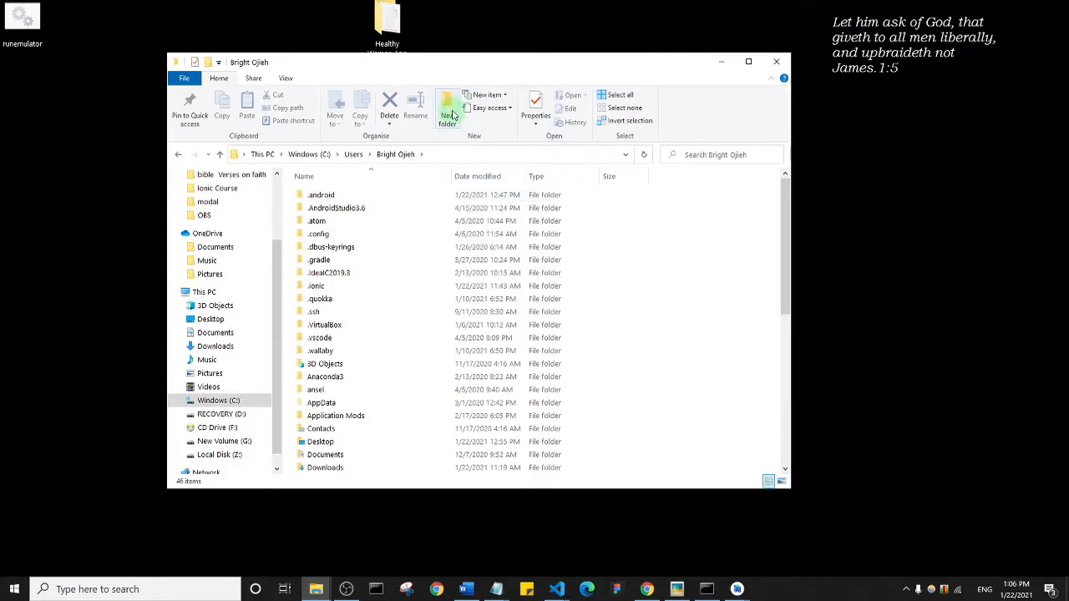
pyautogui.moveTo(448, 103)
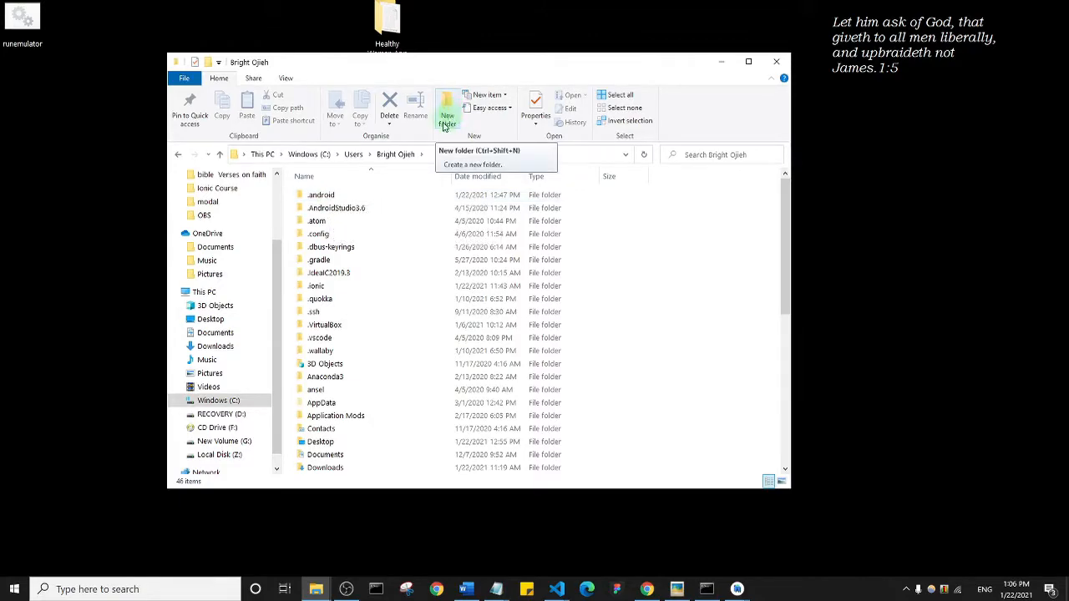
pyautogui.click(320, 402)
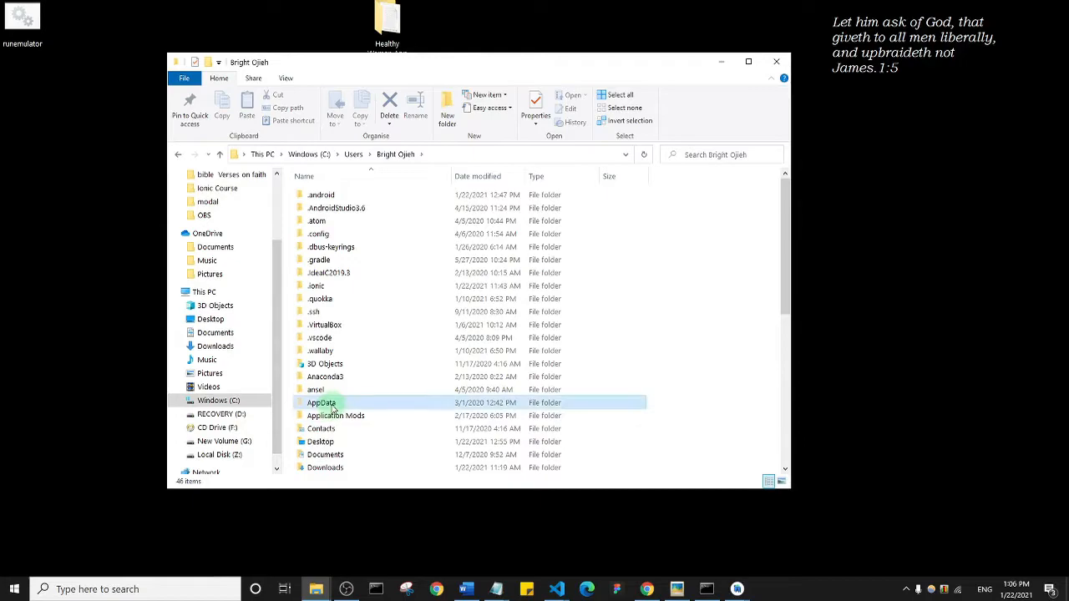
pyautogui.click(321, 402)
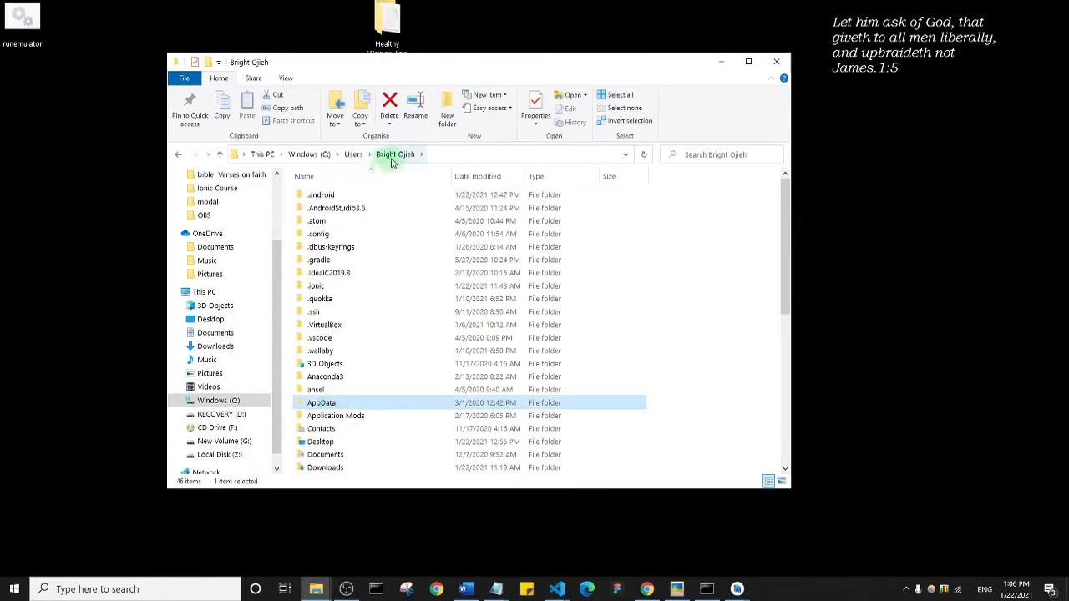
pyautogui.moveTo(324, 403)
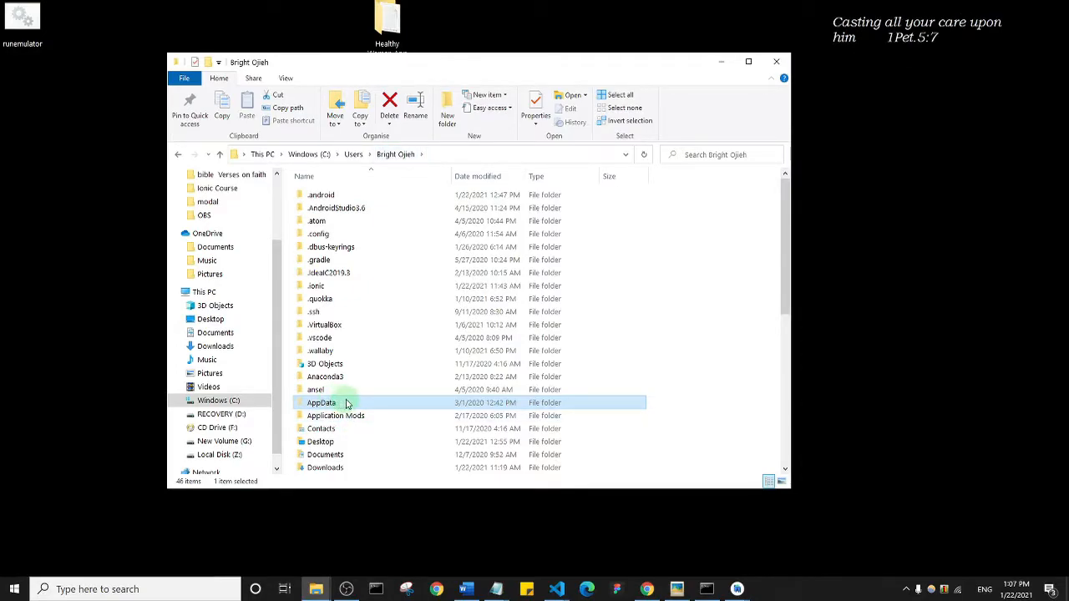
pyautogui.moveTo(346, 403)
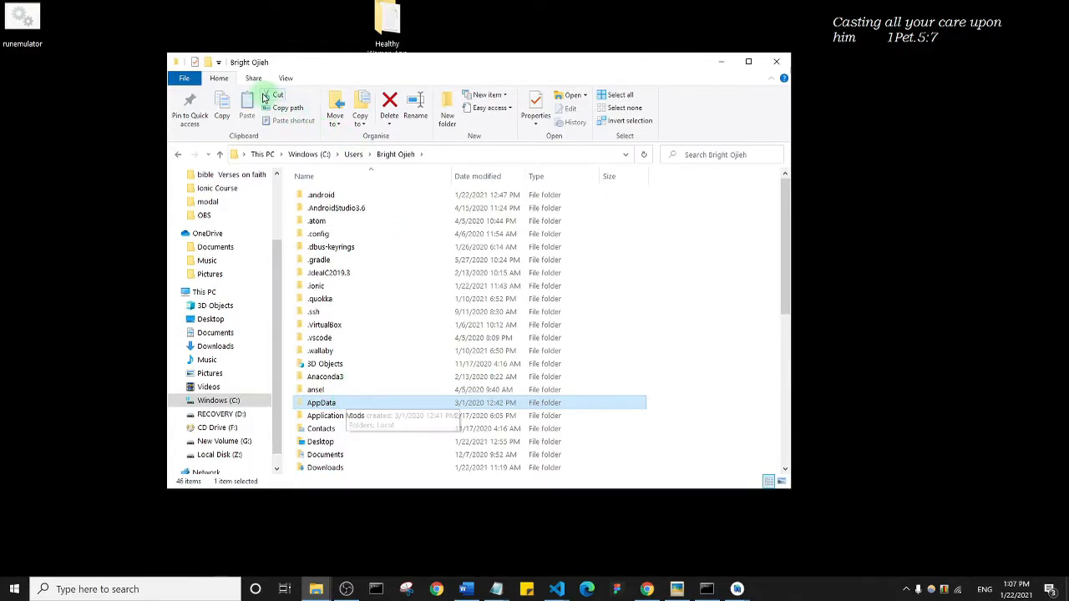
pyautogui.moveTo(293, 78)
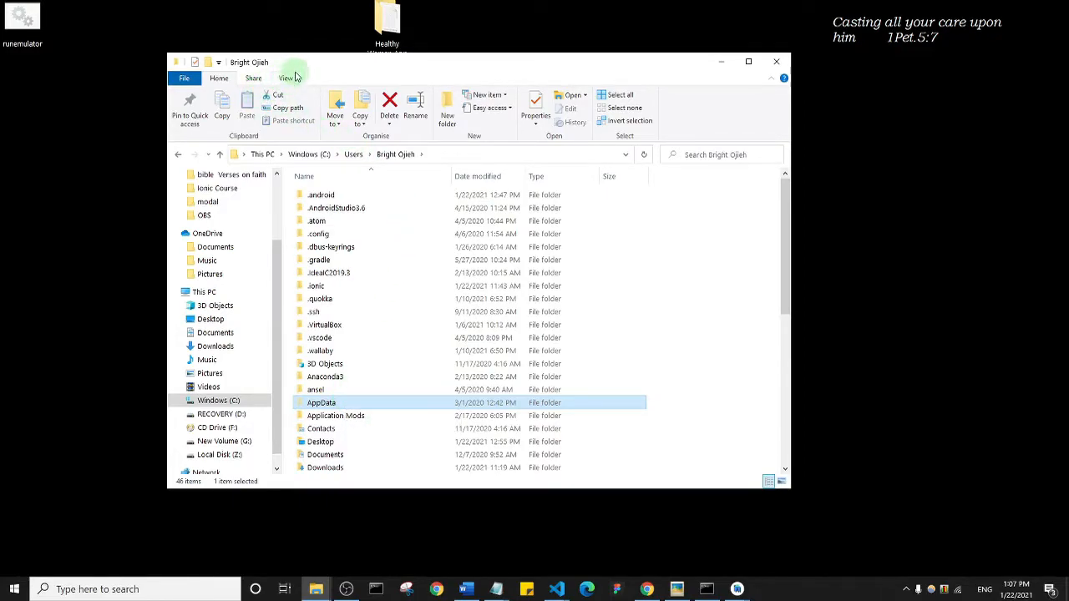
# Enable Hidden items in the View ribbon and open the AppData folder.
pyautogui.click(286, 78)
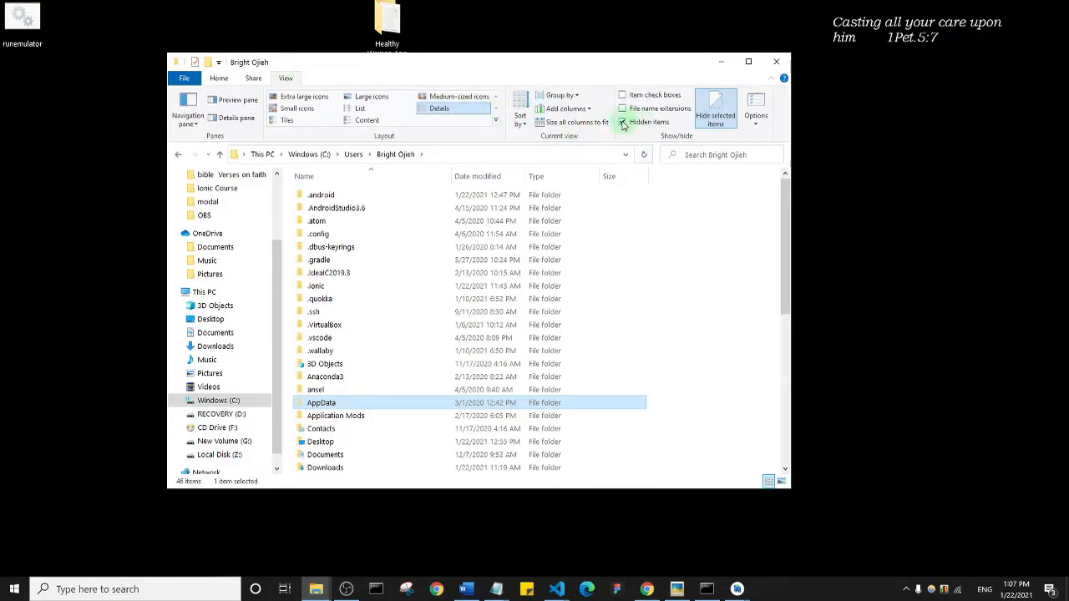
pyautogui.click(623, 122)
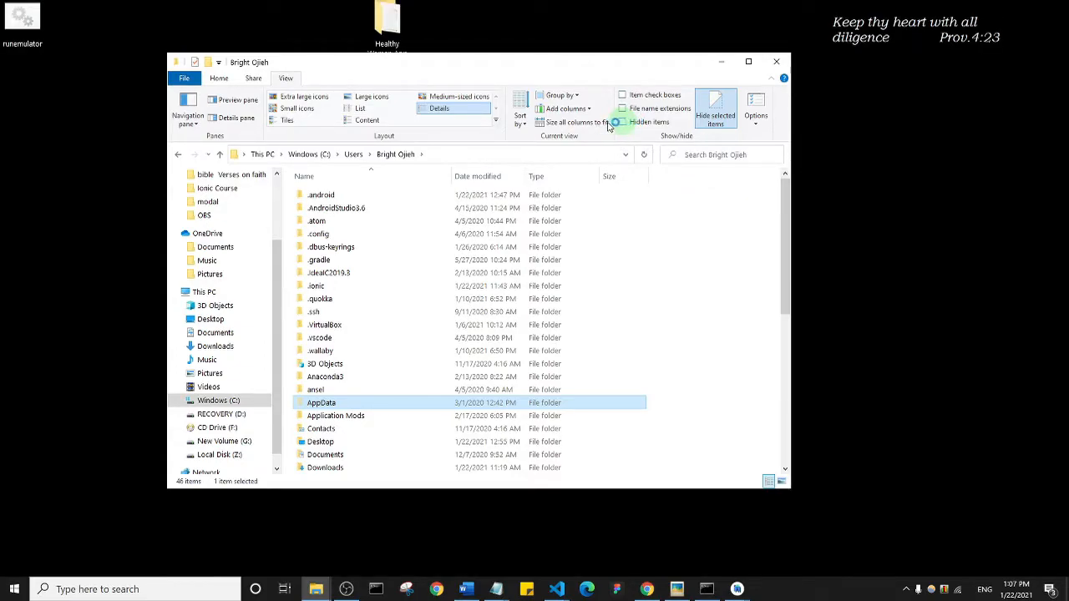
pyautogui.click(622, 122)
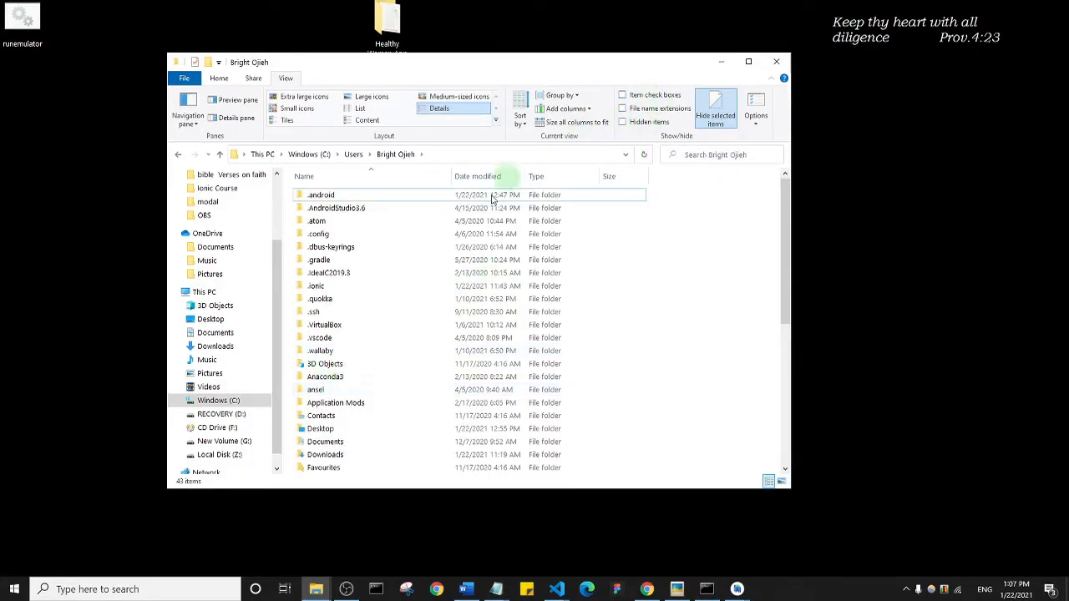
pyautogui.moveTo(316, 389)
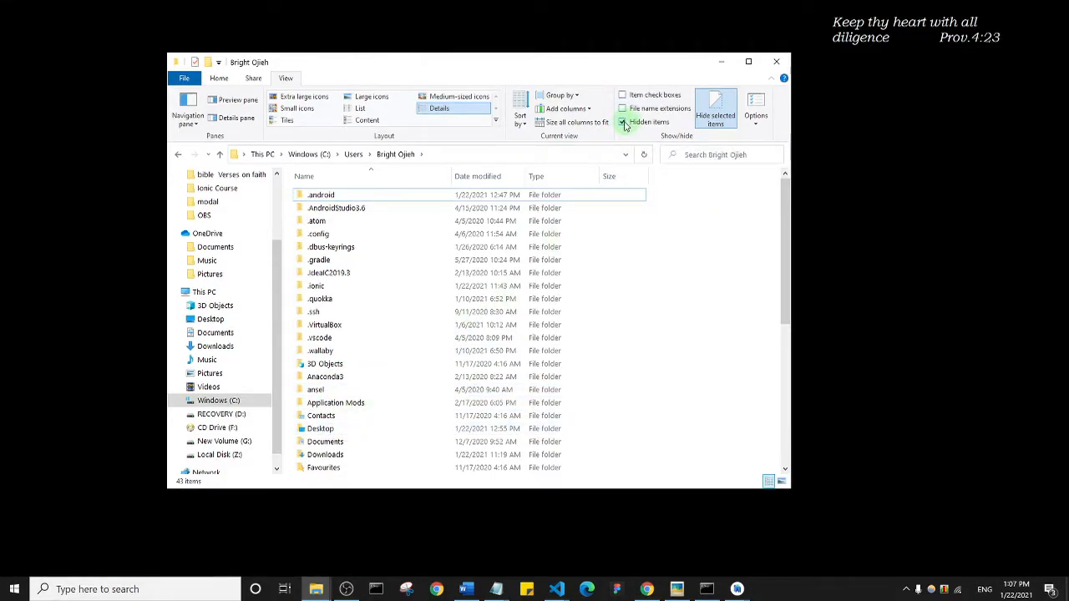
pyautogui.click(623, 122)
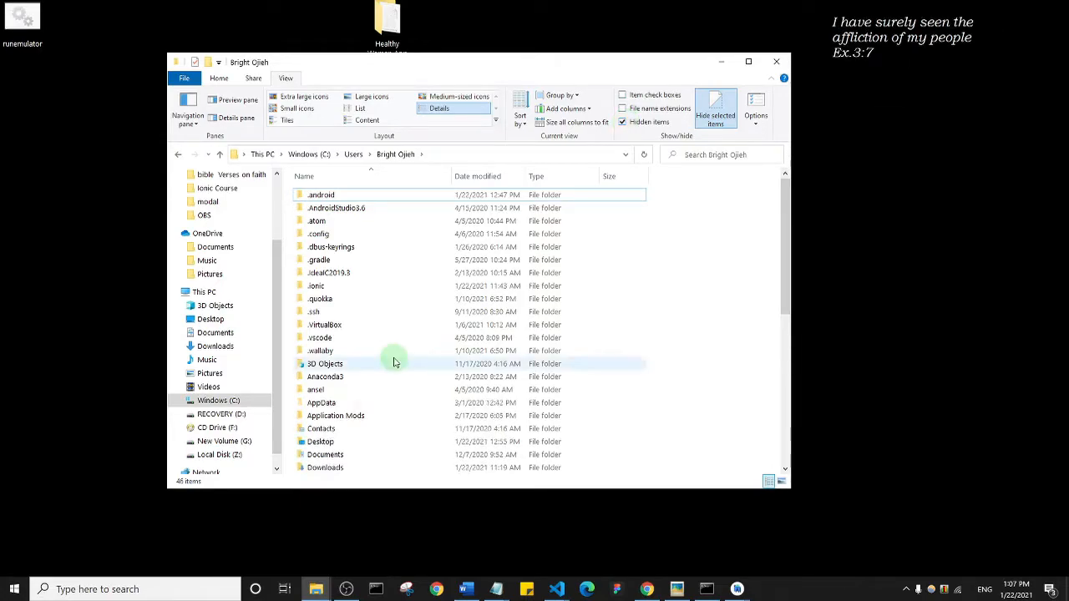
pyautogui.click(320, 403)
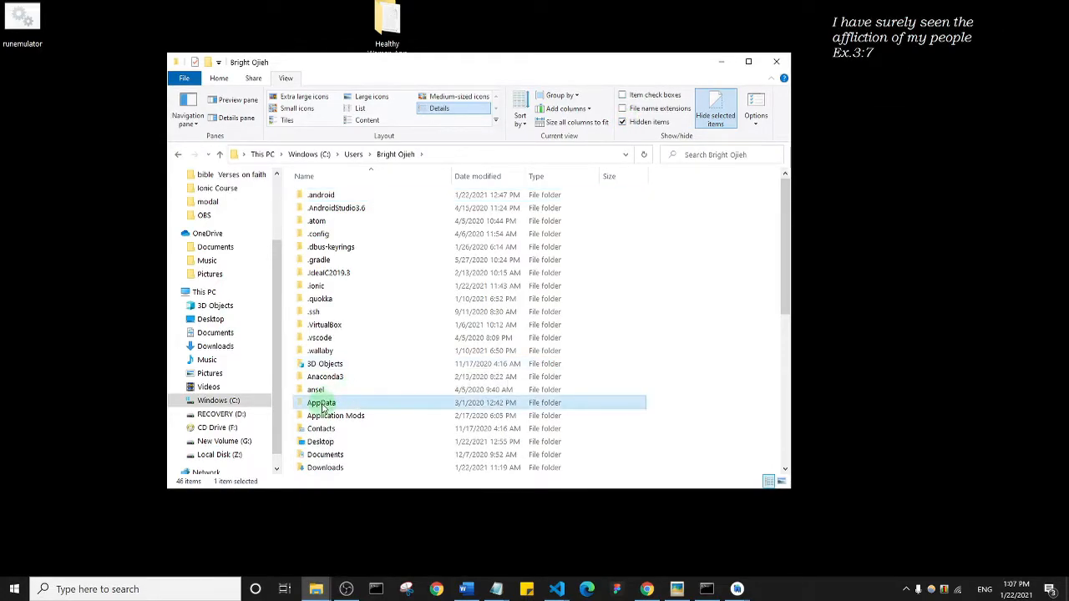
pyautogui.doubleClick(321, 403)
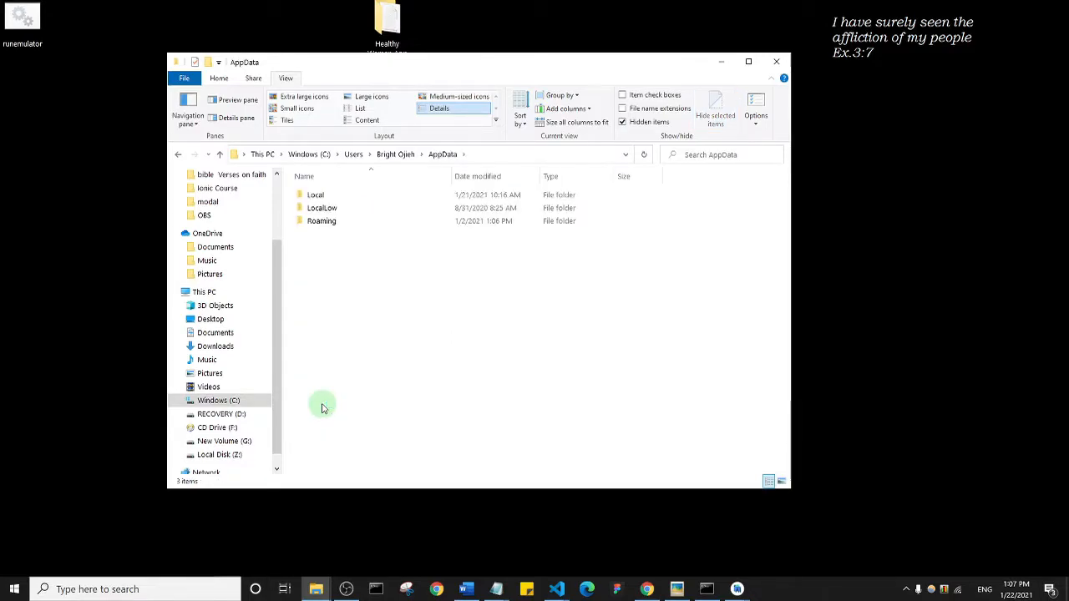
# Navigate Local > Android > Sdk > emulator and highlight the full folder path in the address bar.
pyautogui.click(316, 194)
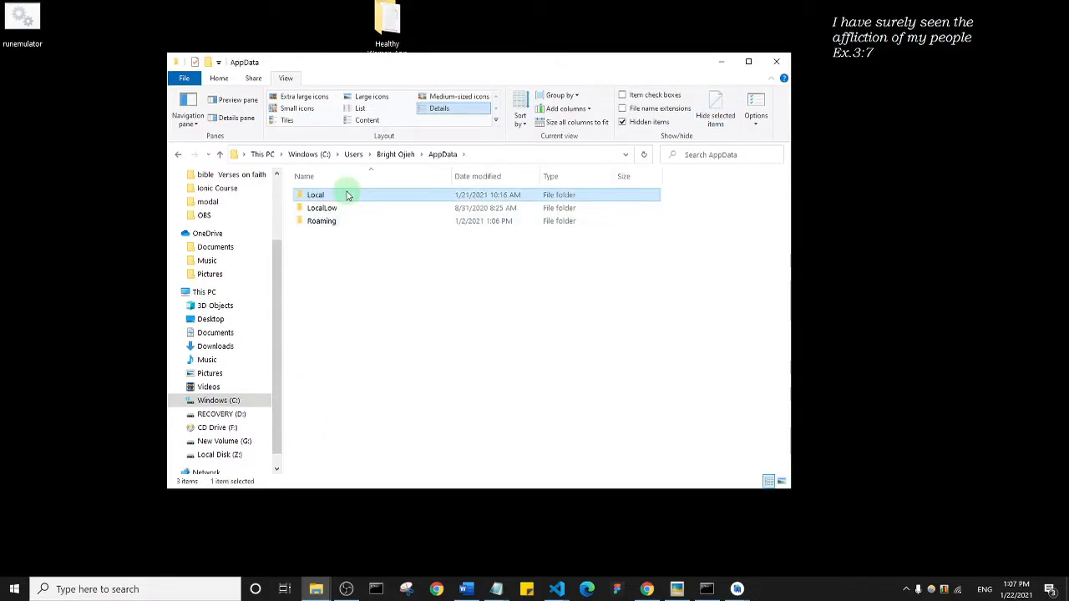
pyautogui.doubleClick(316, 194)
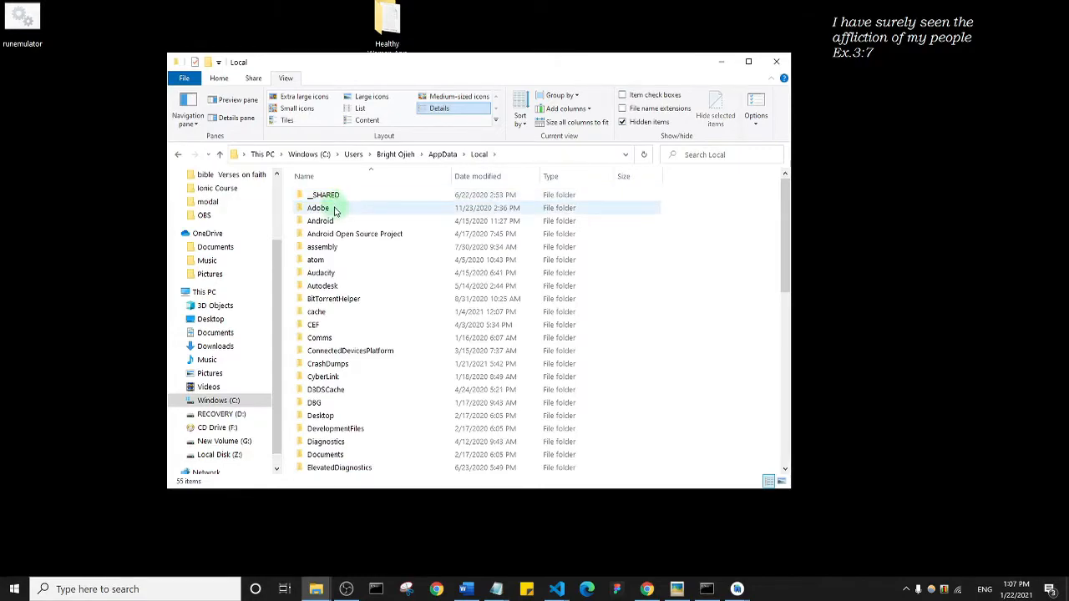
pyautogui.click(321, 220)
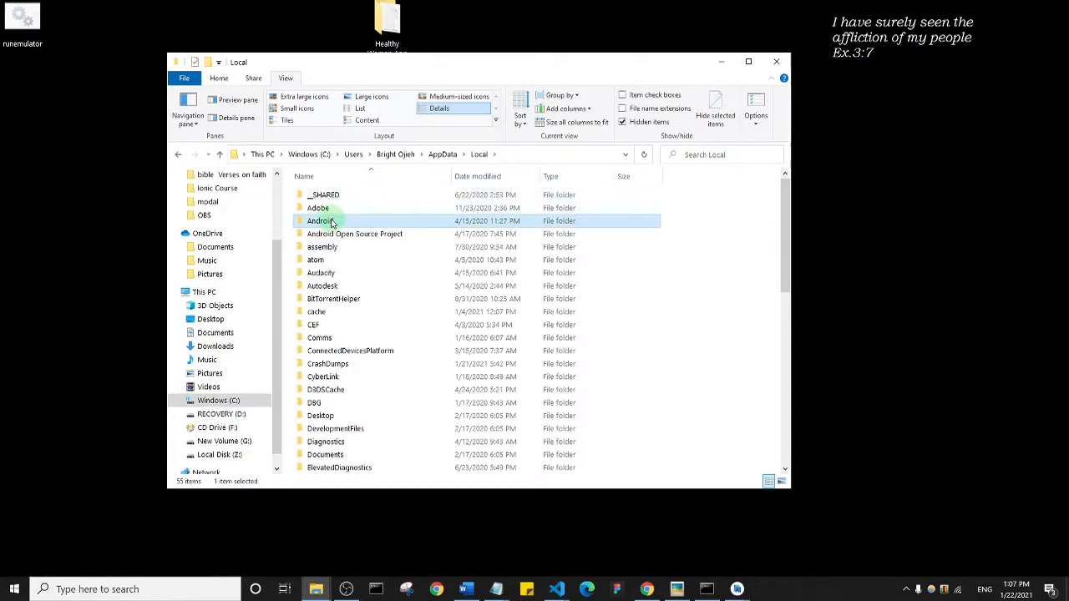
pyautogui.doubleClick(320, 220)
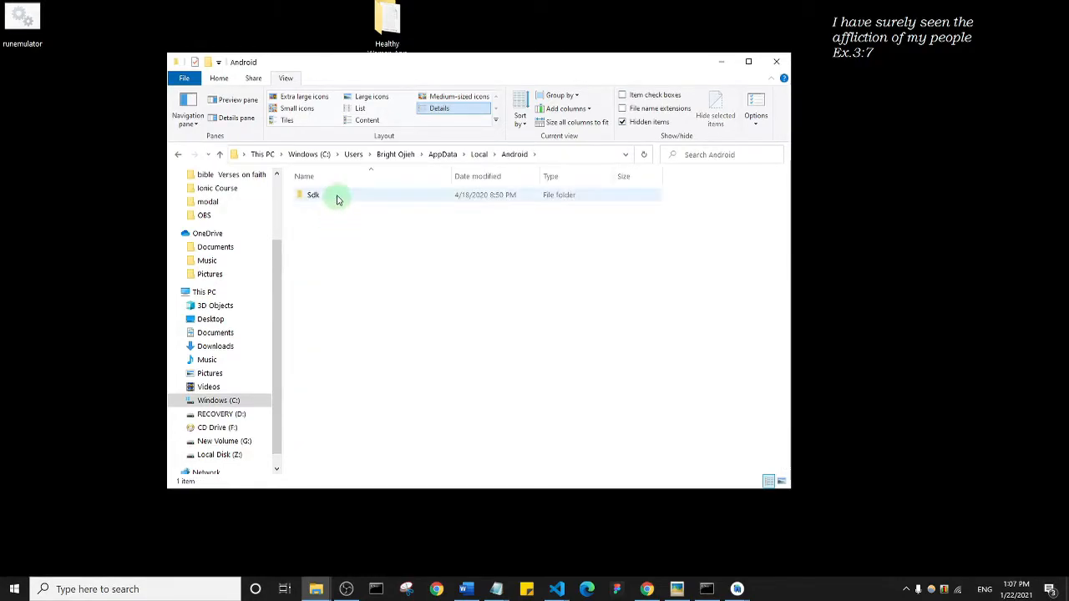
pyautogui.doubleClick(314, 193)
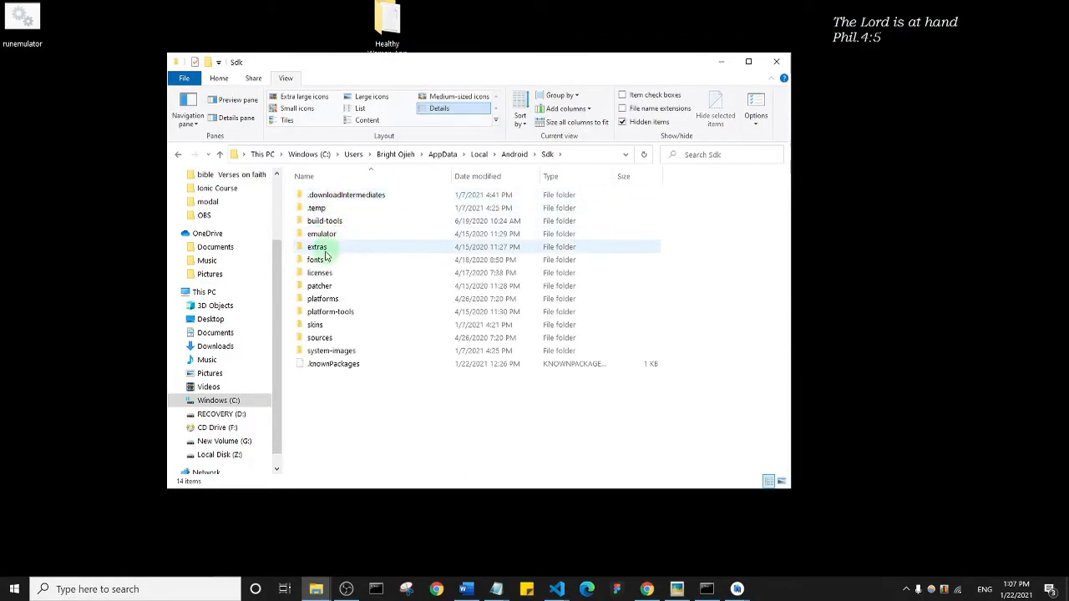
pyautogui.click(322, 234)
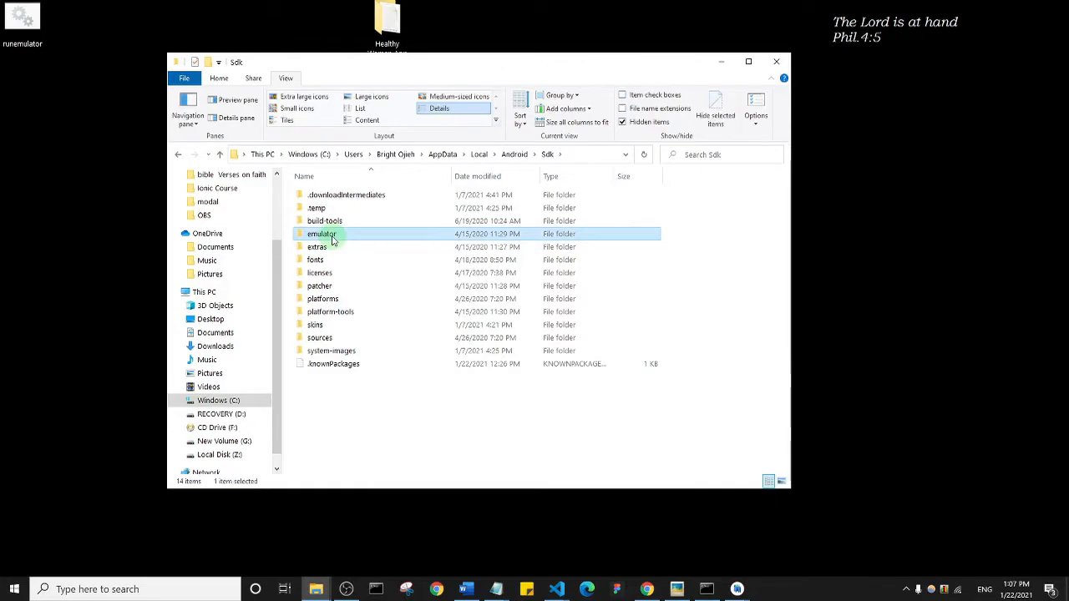
pyautogui.doubleClick(321, 234)
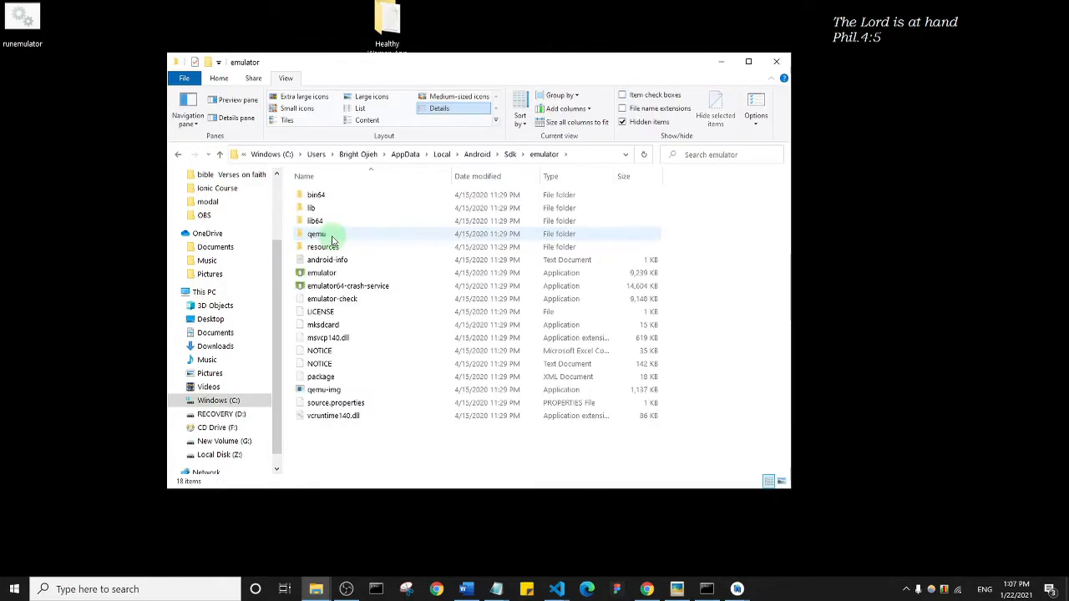
pyautogui.moveTo(325, 234)
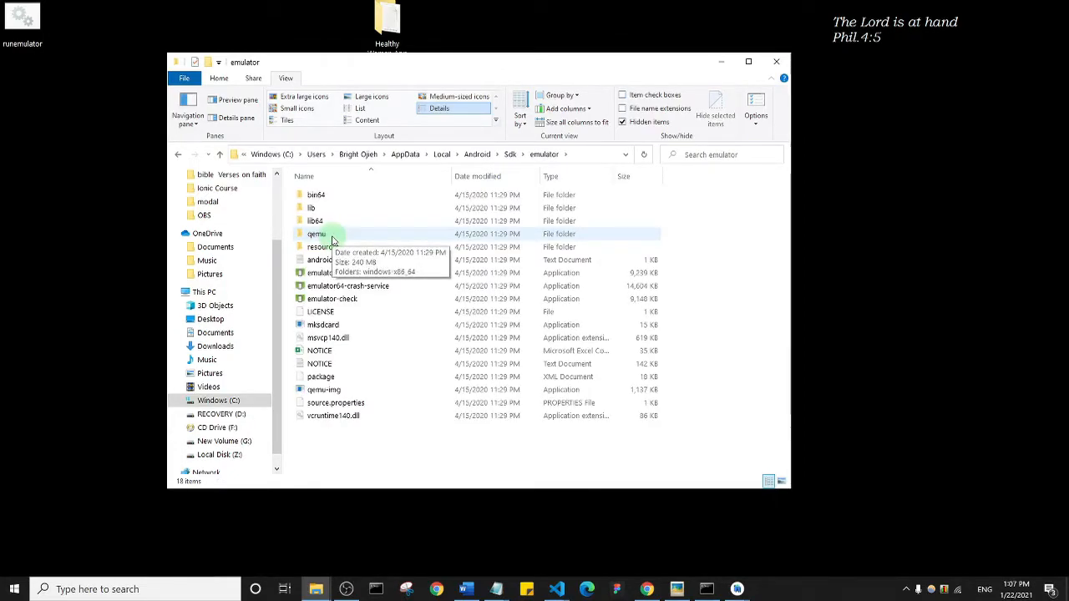
pyautogui.moveTo(474, 510)
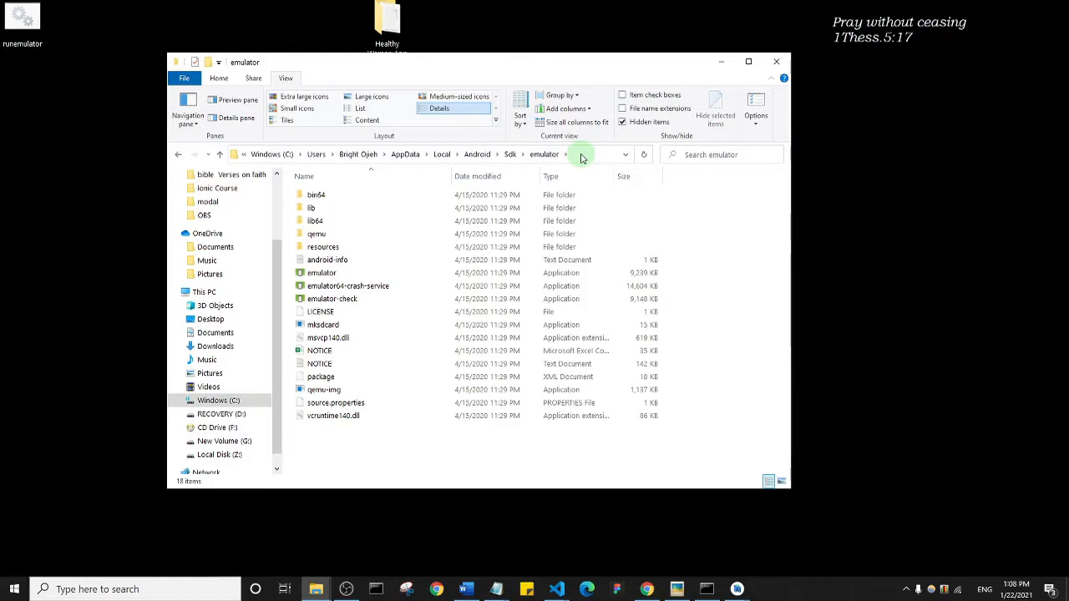
pyautogui.click(581, 154)
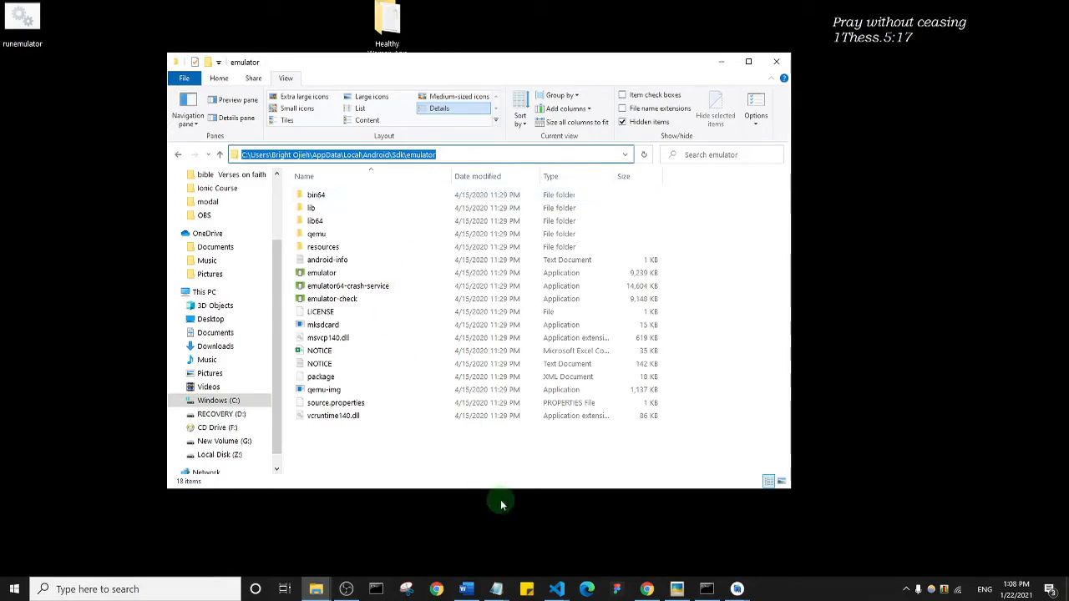
pyautogui.moveTo(496, 588)
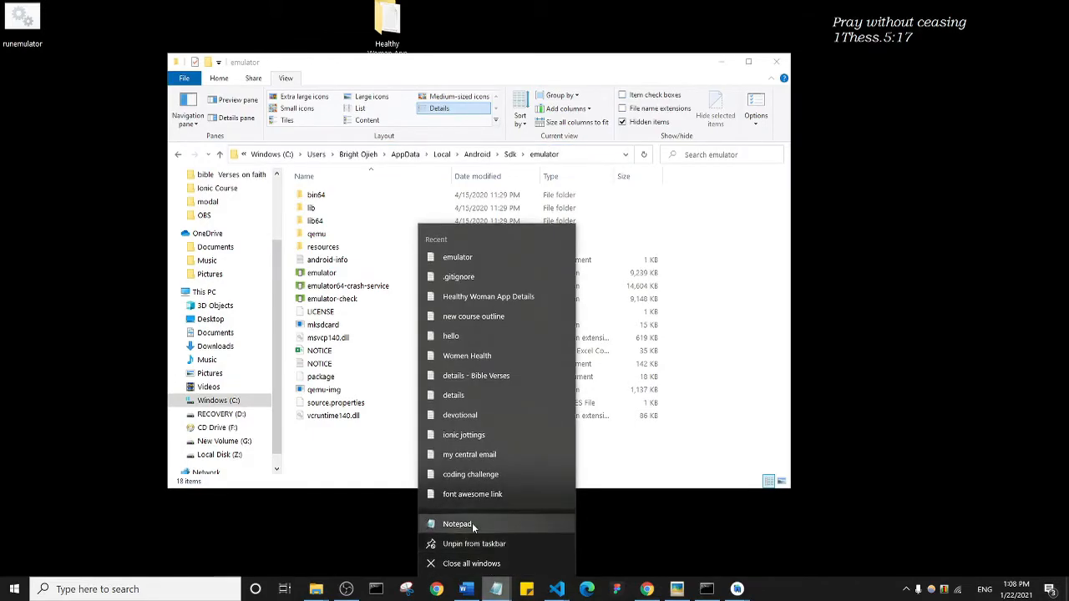
# Start a Notepad note holding the emulator folder path and the line 'emulator -list -avds'.
pyautogui.click(458, 524)
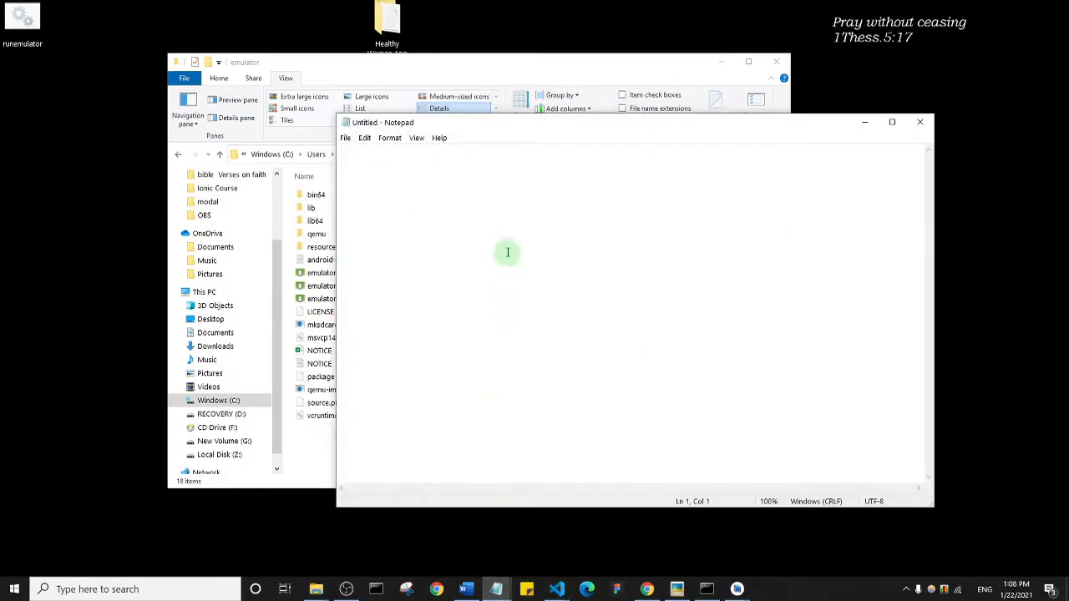
pyautogui.write('C:\\Users\\Bright Ojieh\\AppData\\Local\\Android\\Sdk\\emulator')
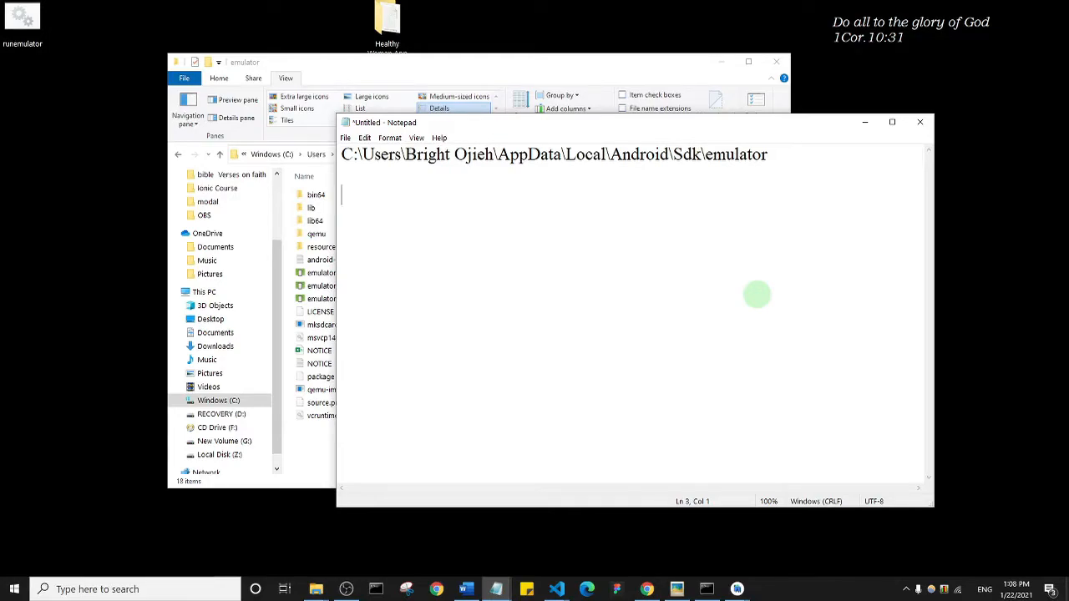
pyautogui.write('emulat')
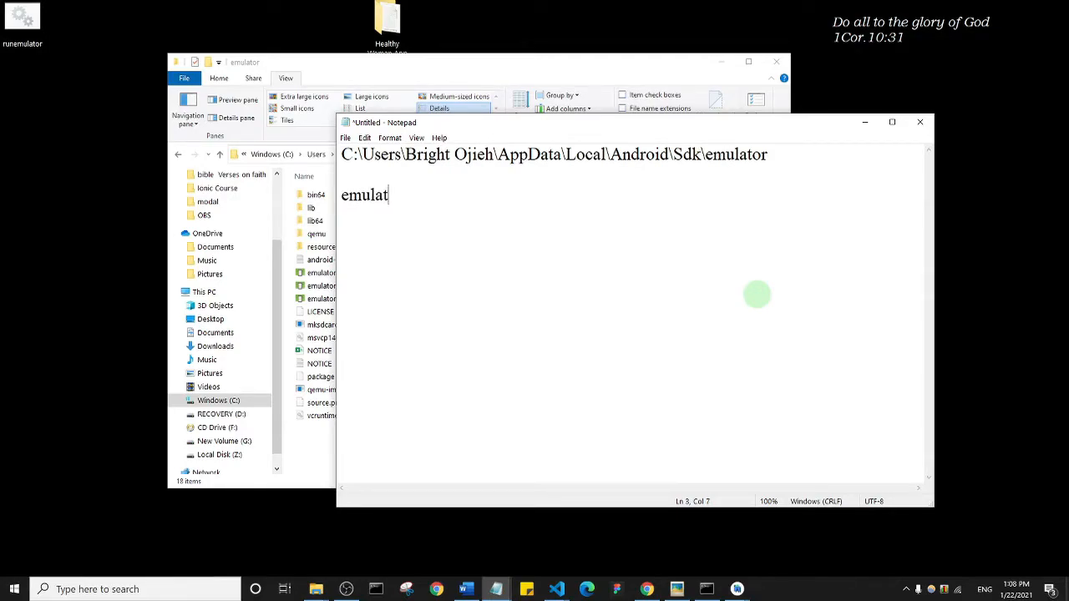
pyautogui.write('or -av')
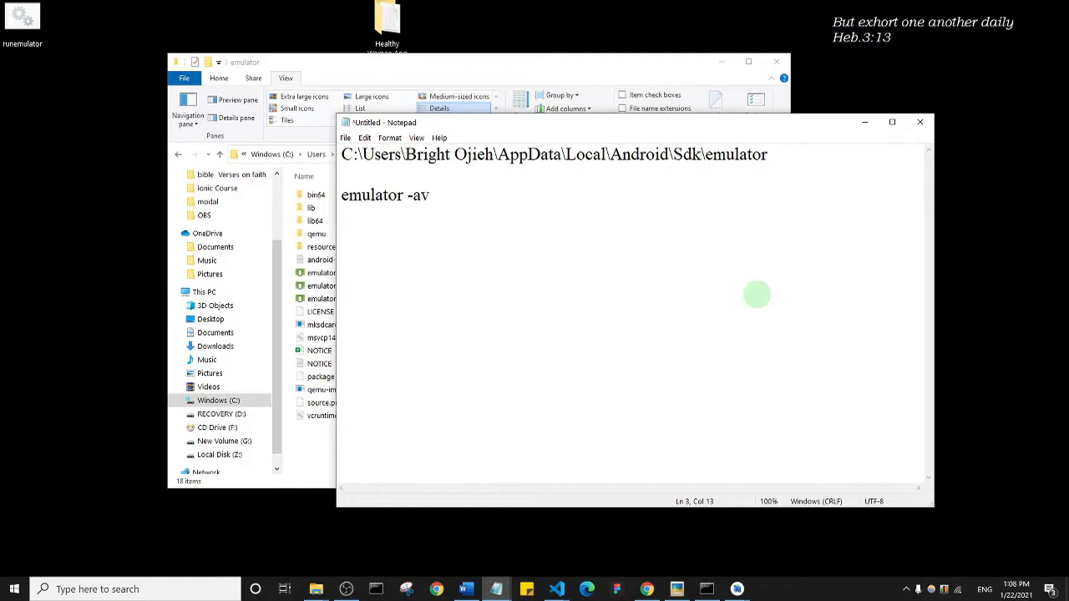
pyautogui.press('Backspace')
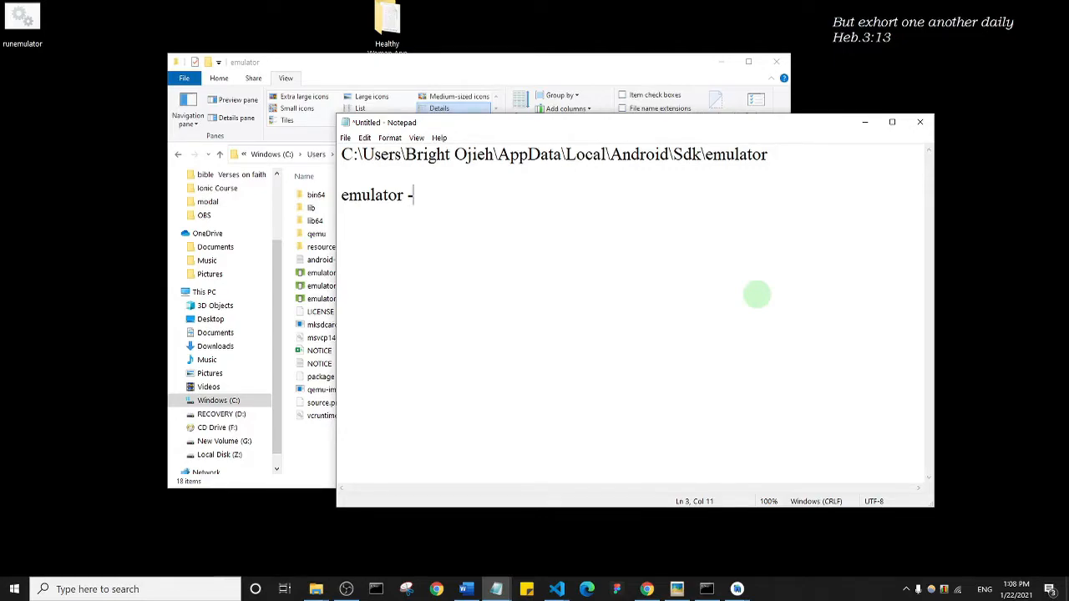
pyautogui.write('list -av')
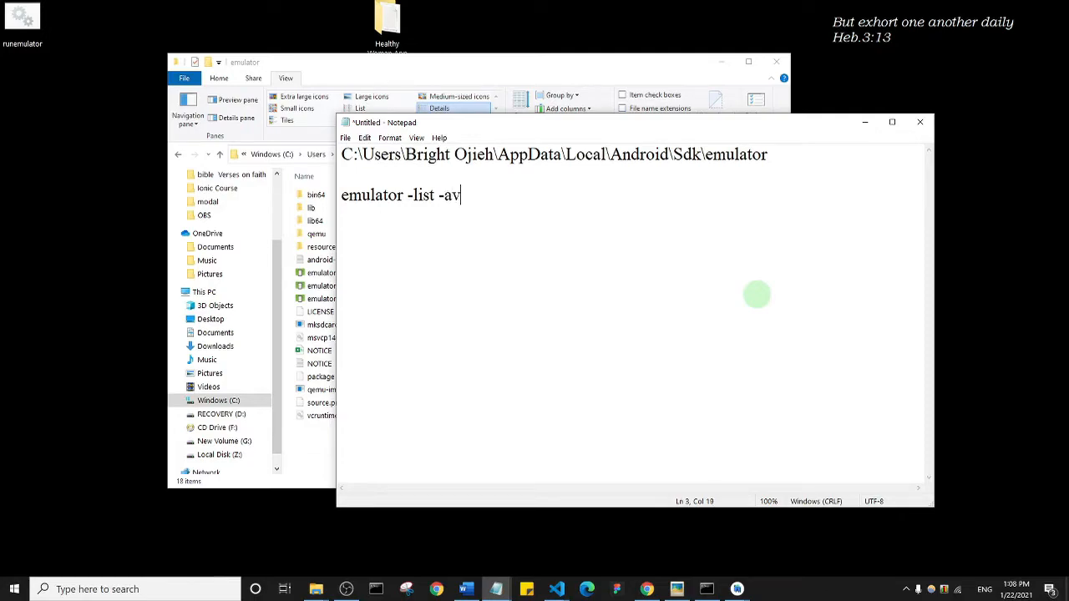
pyautogui.write('ds')
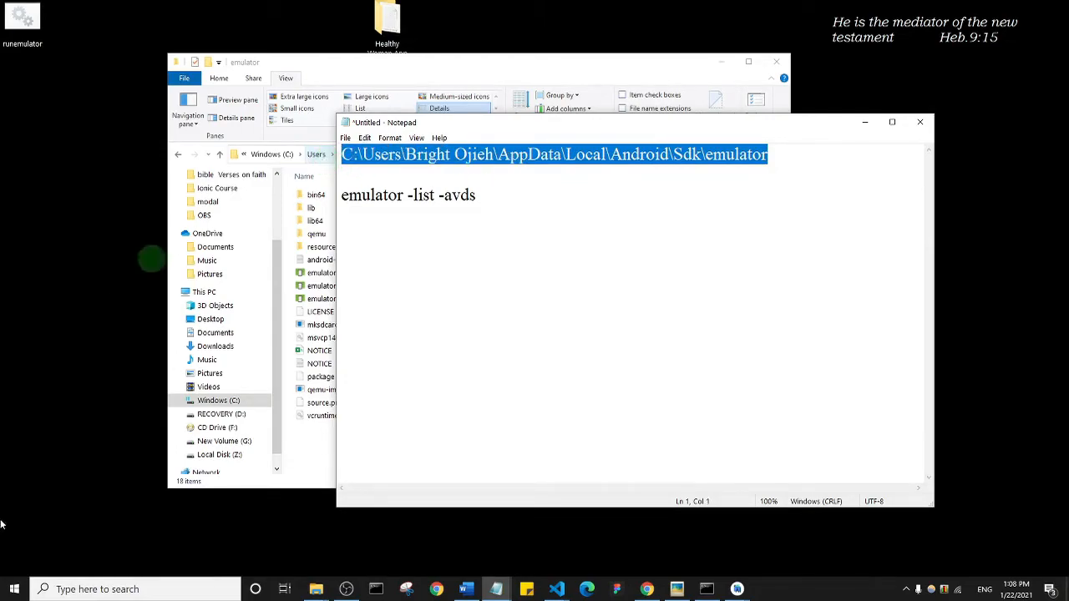
# Launch Command Prompt from Start search and cd into C:\Users\Bright Ojieh\AppData\Local\Android\Sdk\emulator.
pyautogui.click(14, 588)
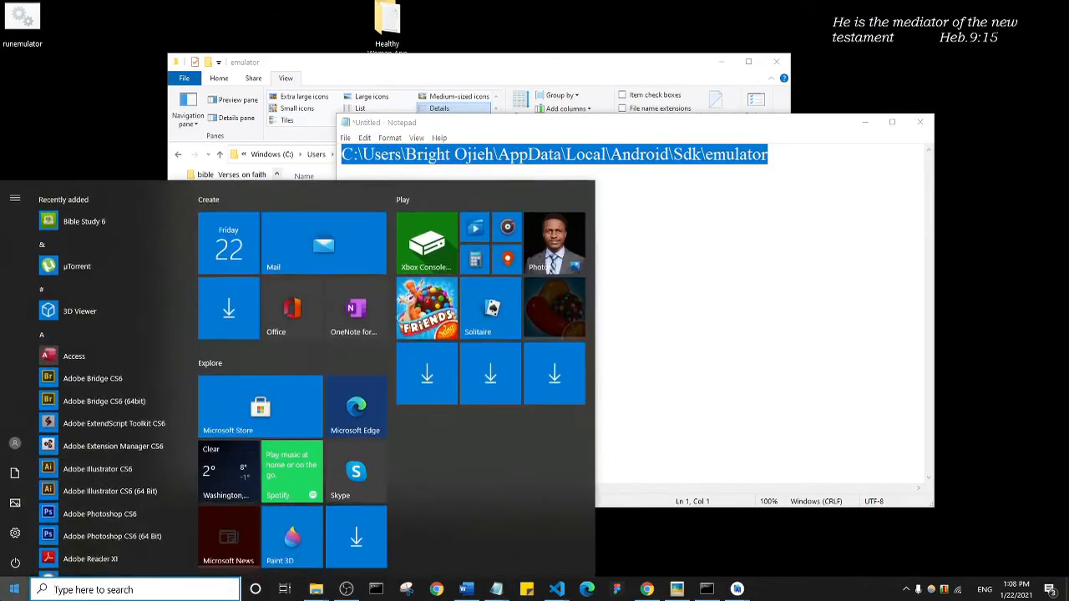
pyautogui.write('cmd')
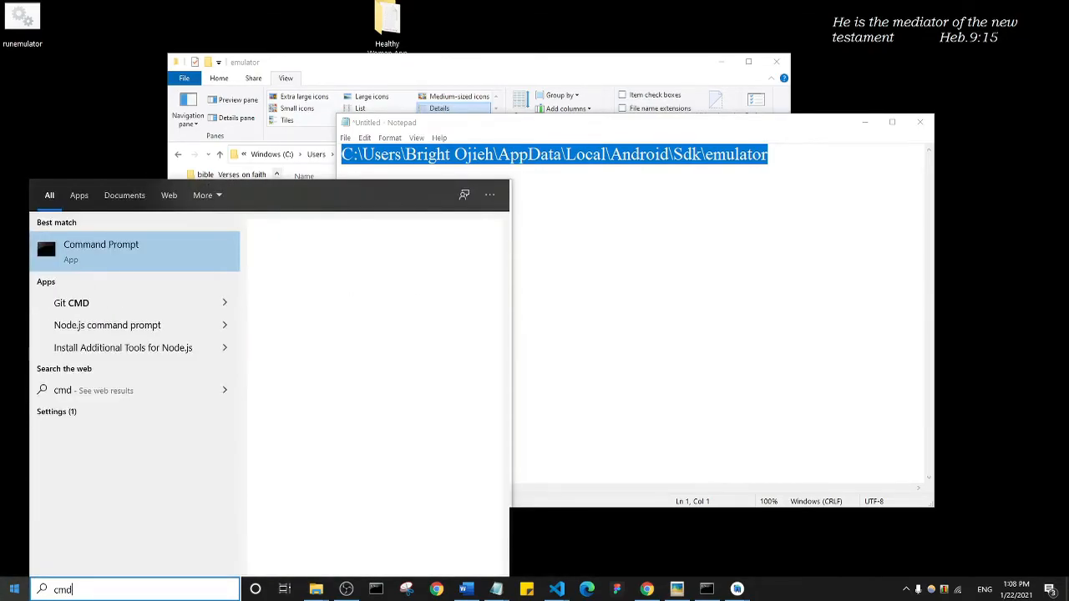
pyautogui.click(101, 250)
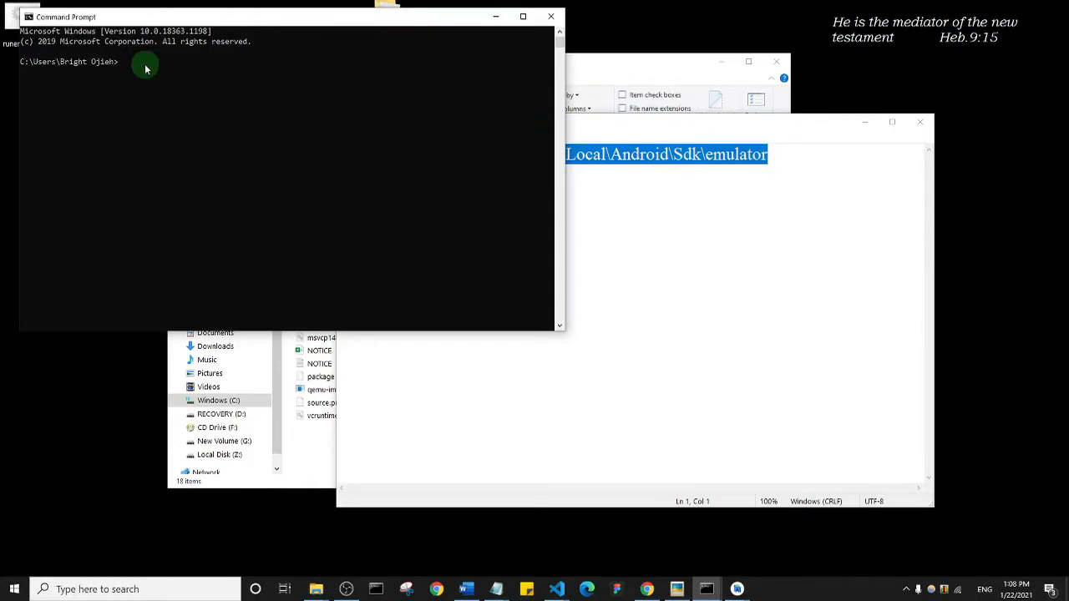
pyautogui.write('cd')
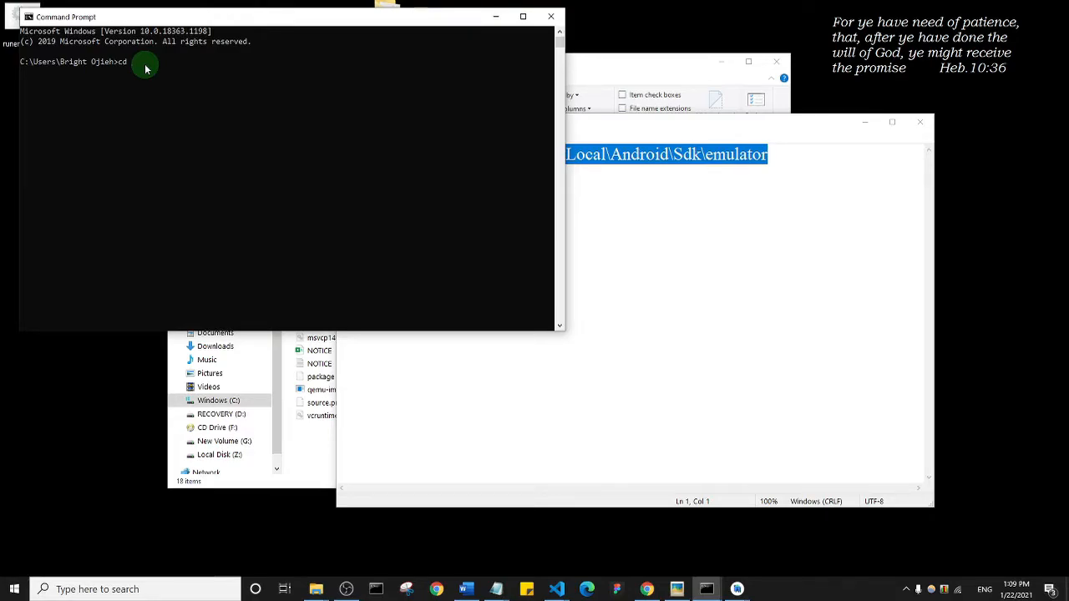
pyautogui.write('C:\\Users\\Bright Ojieh\\AppData\\Local\\Android\\Sdk\\emulator')
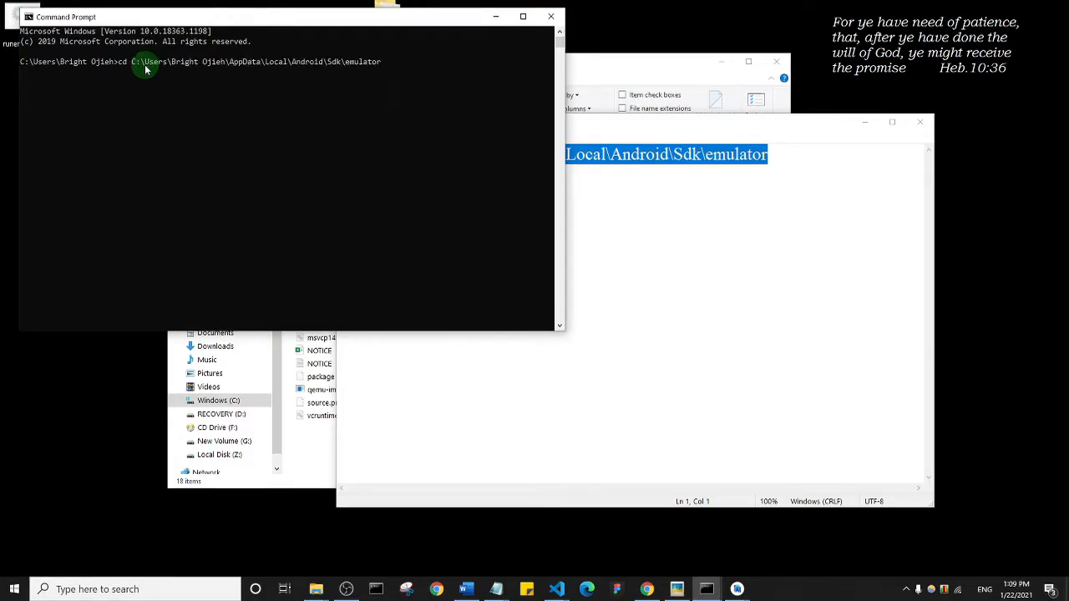
pyautogui.press('enter')
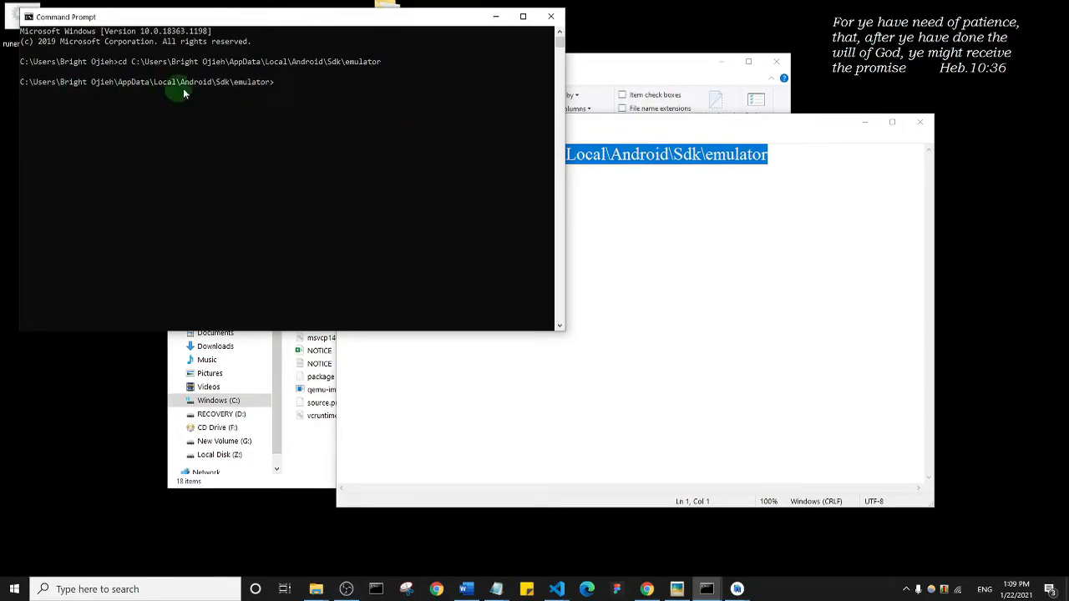
pyautogui.moveTo(299, 61)
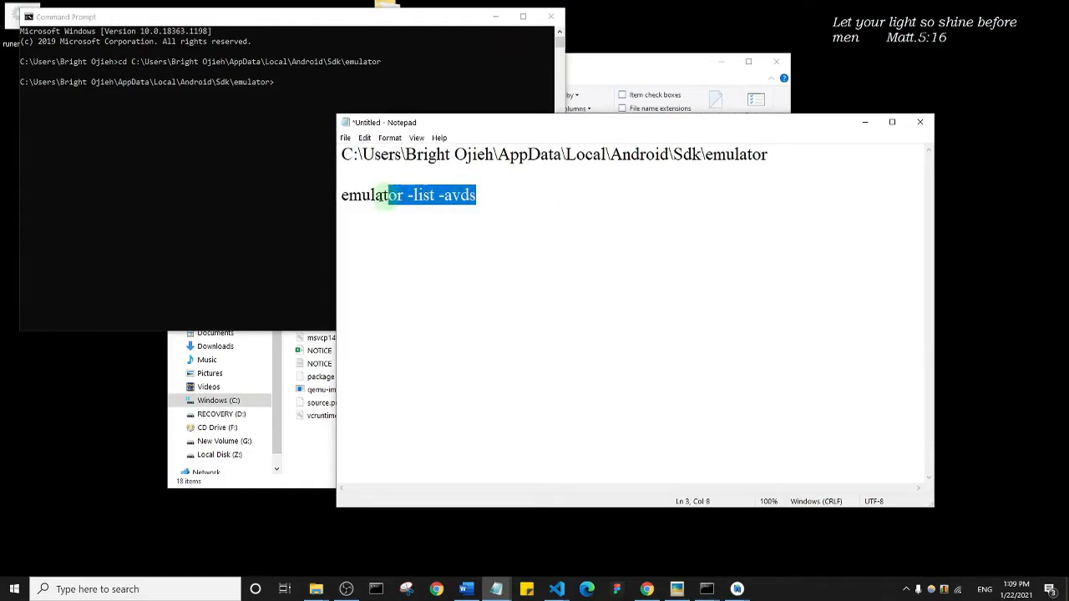
# Copy the 'emulator -list -avds' line from the Notepad note for use in Command Prompt.
pyautogui.tripleClick(408, 194)
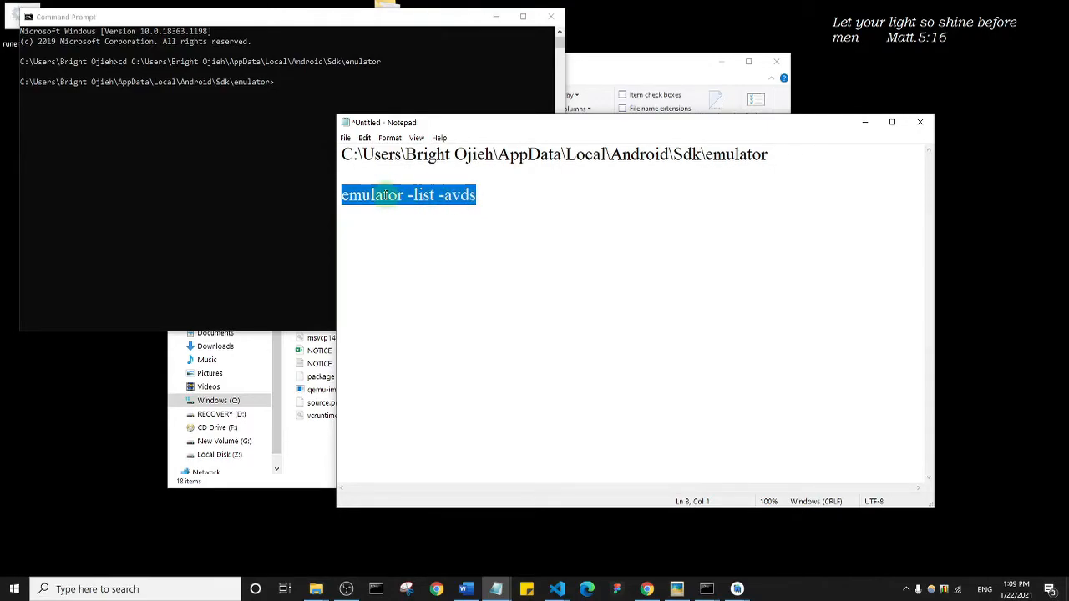
pyautogui.rightClick(384, 194)
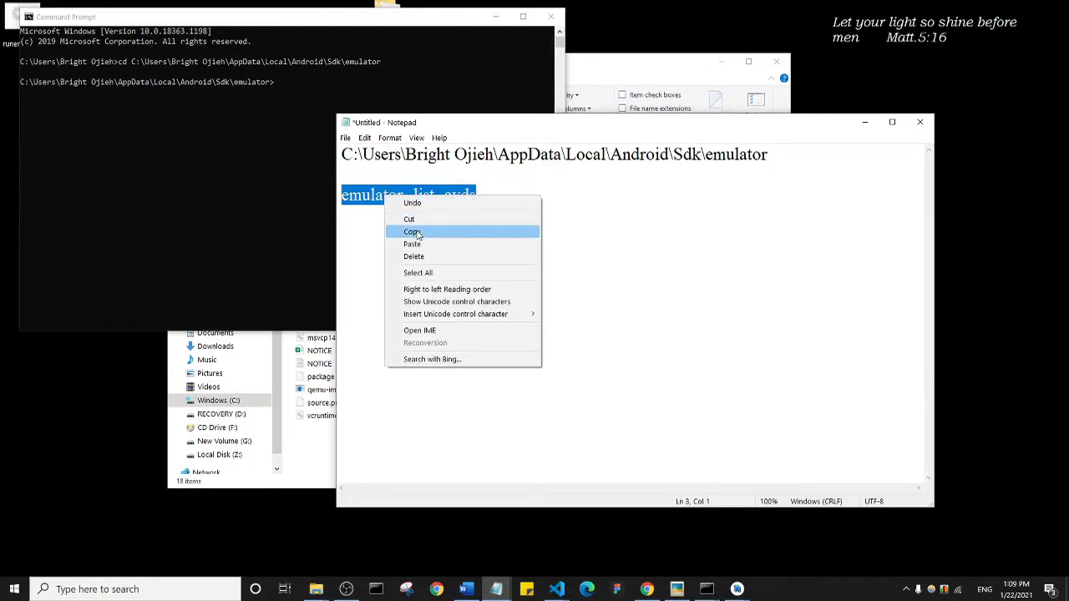
pyautogui.click(411, 230)
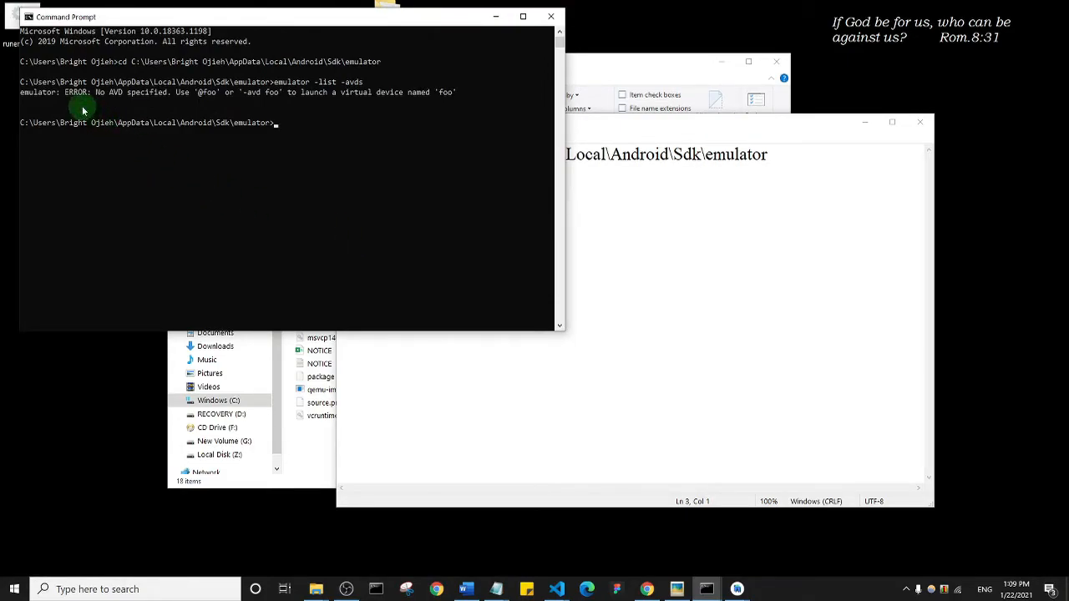
pyautogui.moveTo(209, 99)
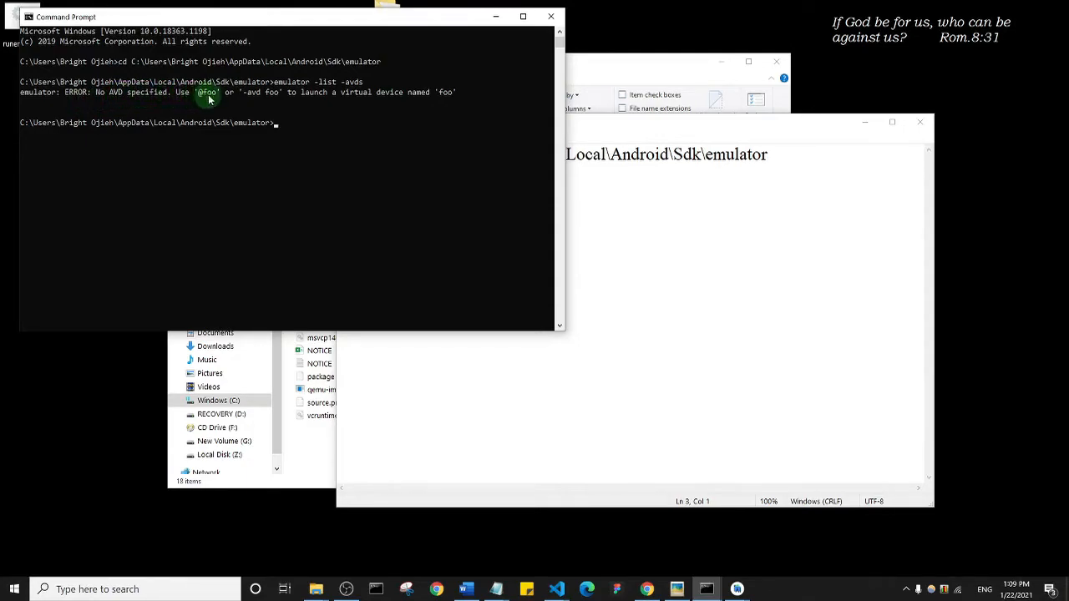
pyautogui.moveTo(307, 92)
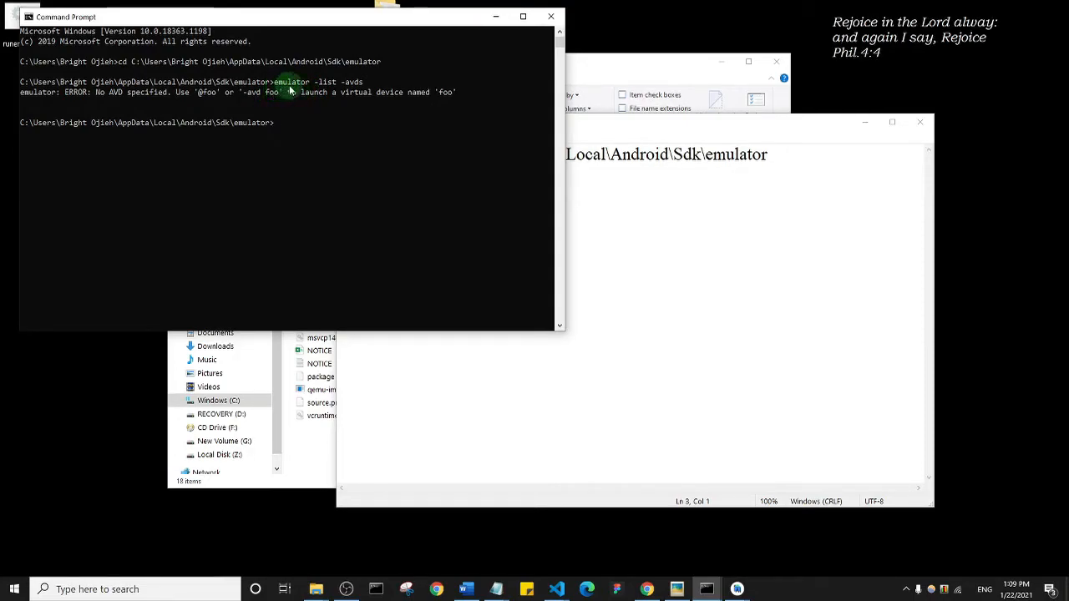
pyautogui.moveTo(328, 108)
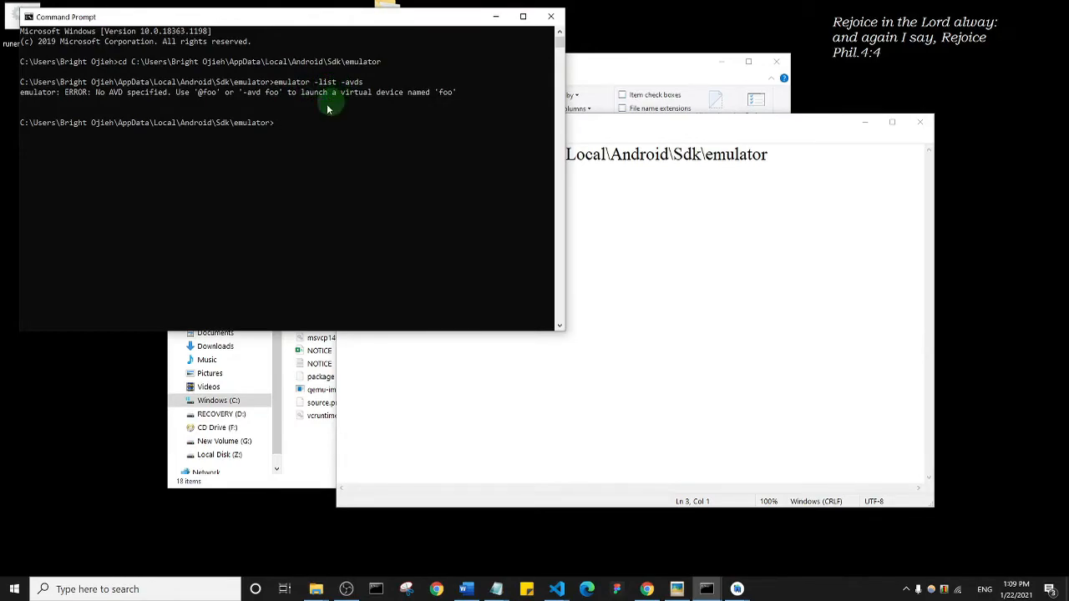
pyautogui.moveTo(318, 142)
pyautogui.write('emulator -list -avds')
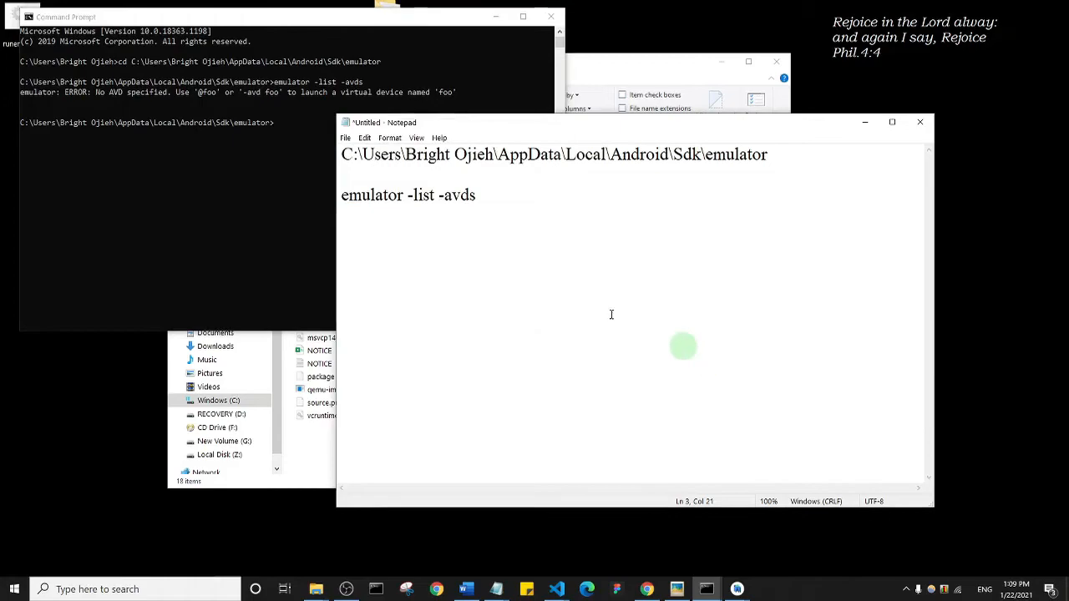
# Correct the note to 'emulator -list-avds' and run it in Command Prompt, listing Nexus6, Nexus_5 and Pixel_2_API_R.
pyautogui.click(437, 197)
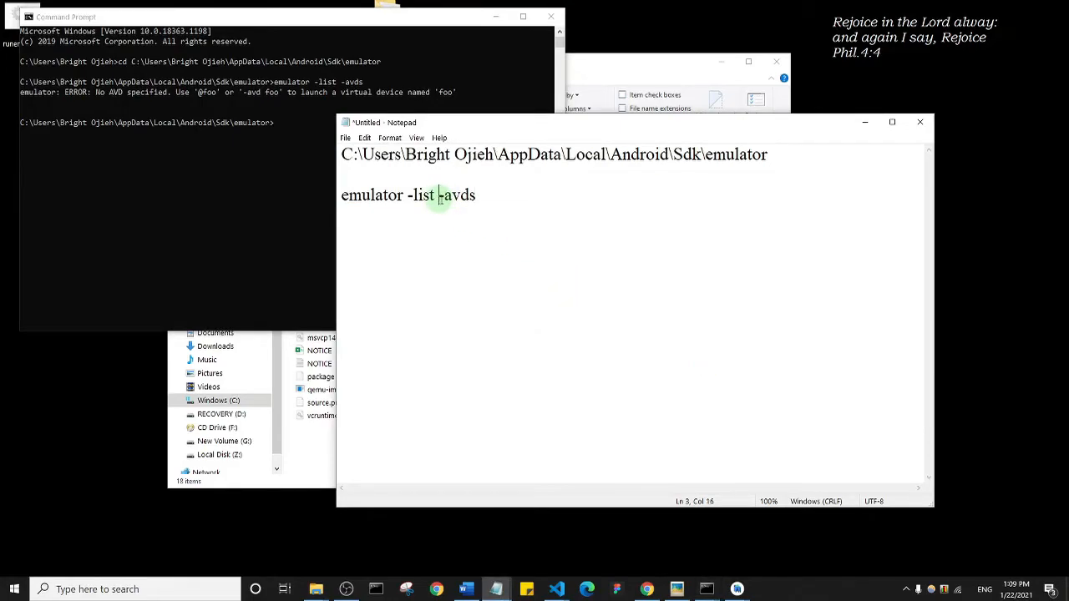
pyautogui.press('Backspace')
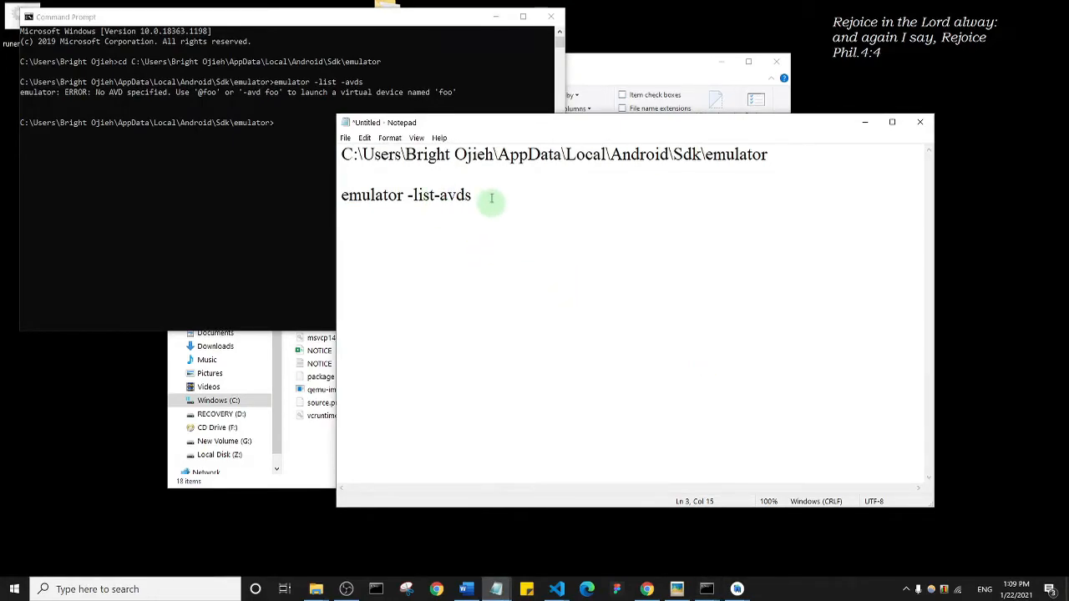
pyautogui.doubleClick(405, 193)
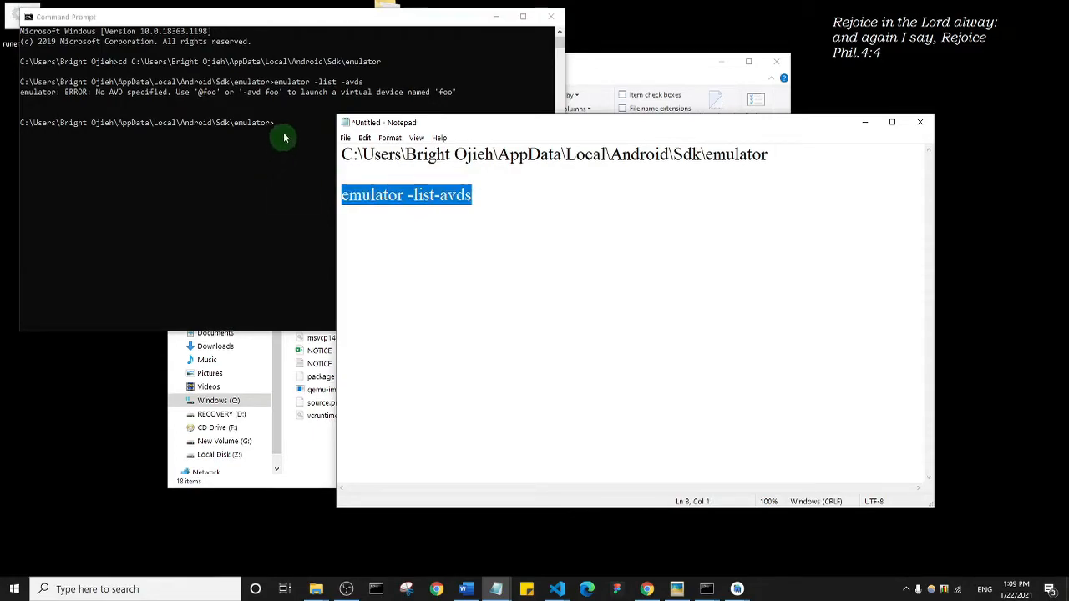
pyautogui.click(284, 124)
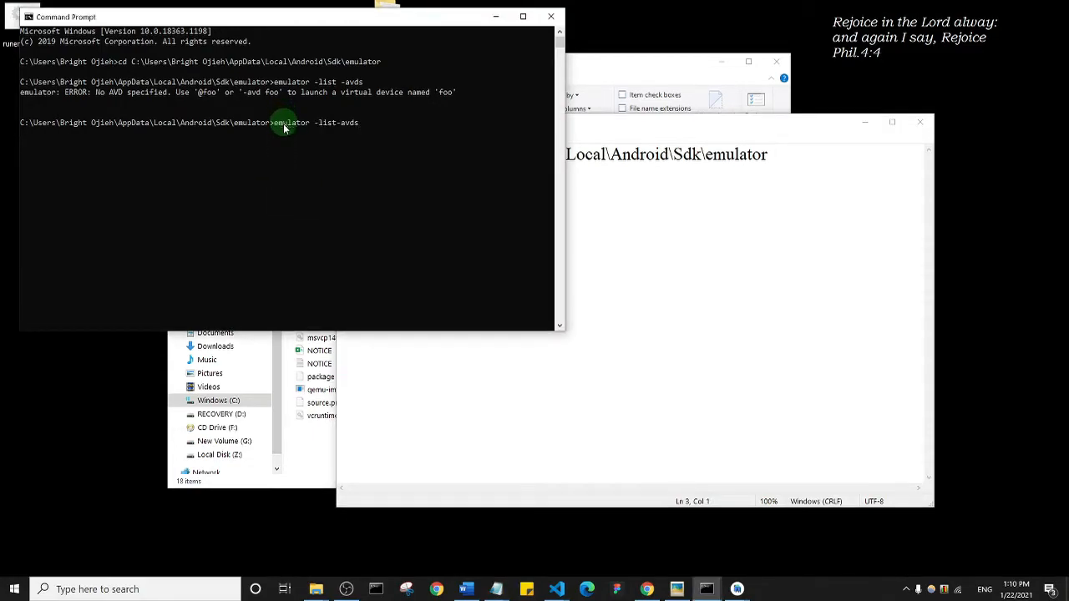
pyautogui.press('enter')
pyautogui.write('emulator -list-avds')
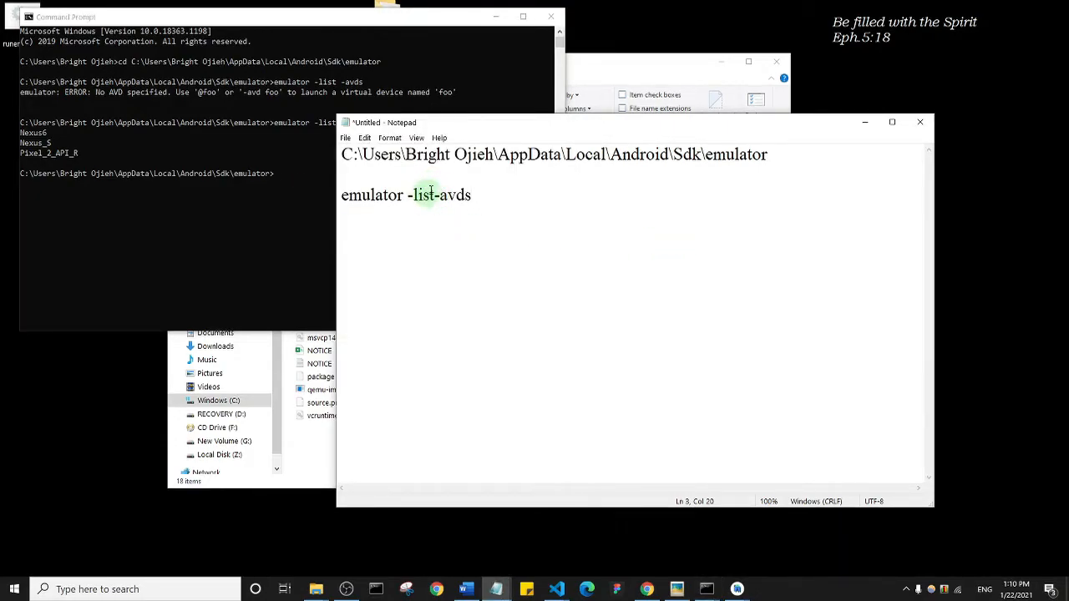
pyautogui.click(304, 17)
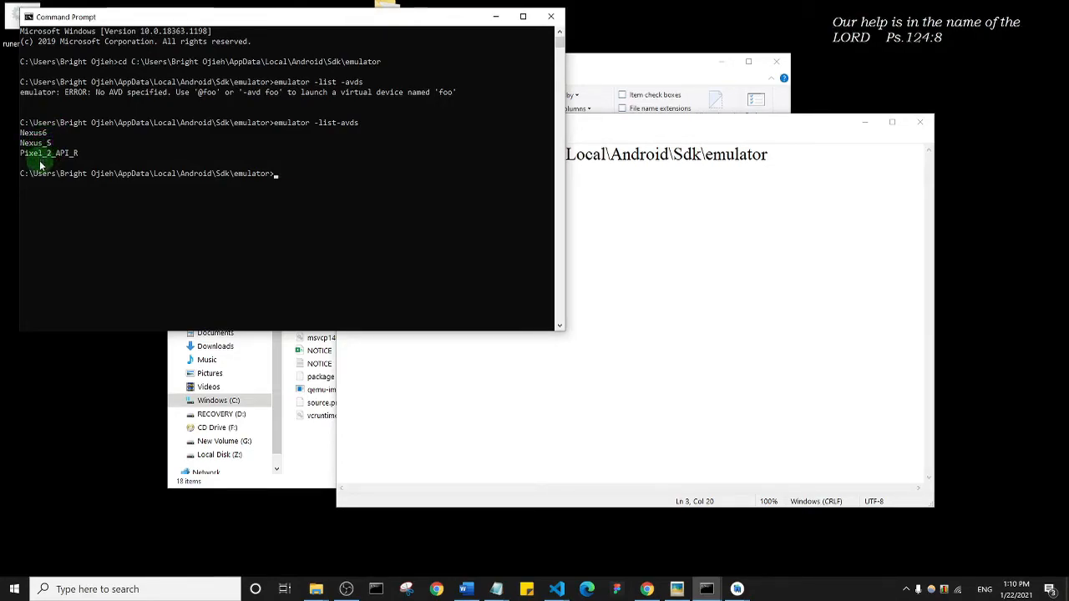
pyautogui.moveTo(77, 154)
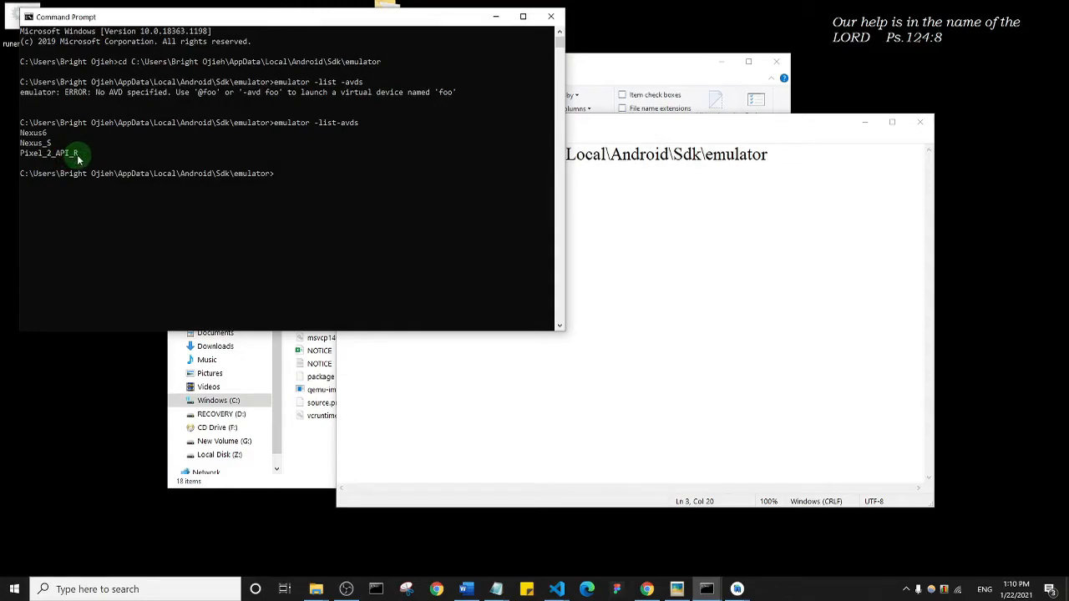
pyautogui.moveTo(71, 173)
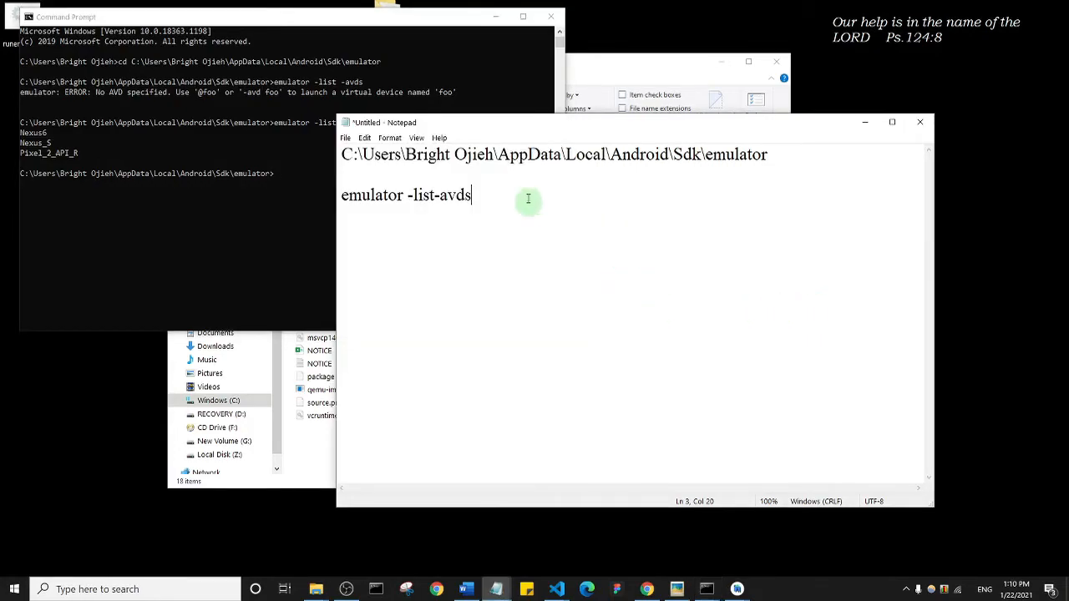
pyautogui.moveTo(489, 192)
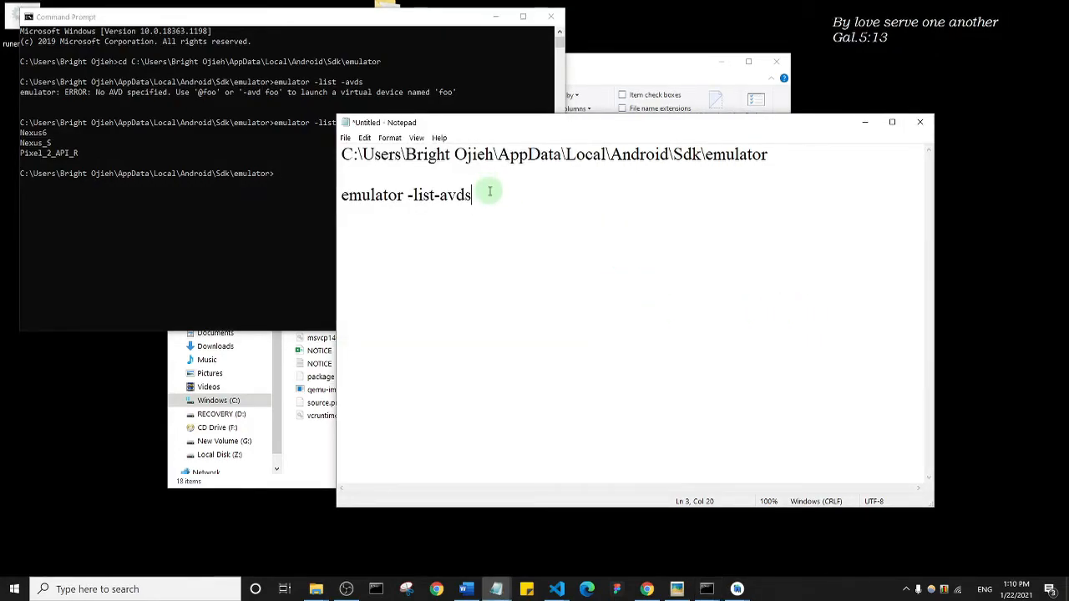
# Add the line 'emulator -avd Pixel_2_API_R' to the note, using the device name from Command Prompt.
pyautogui.press('enter')
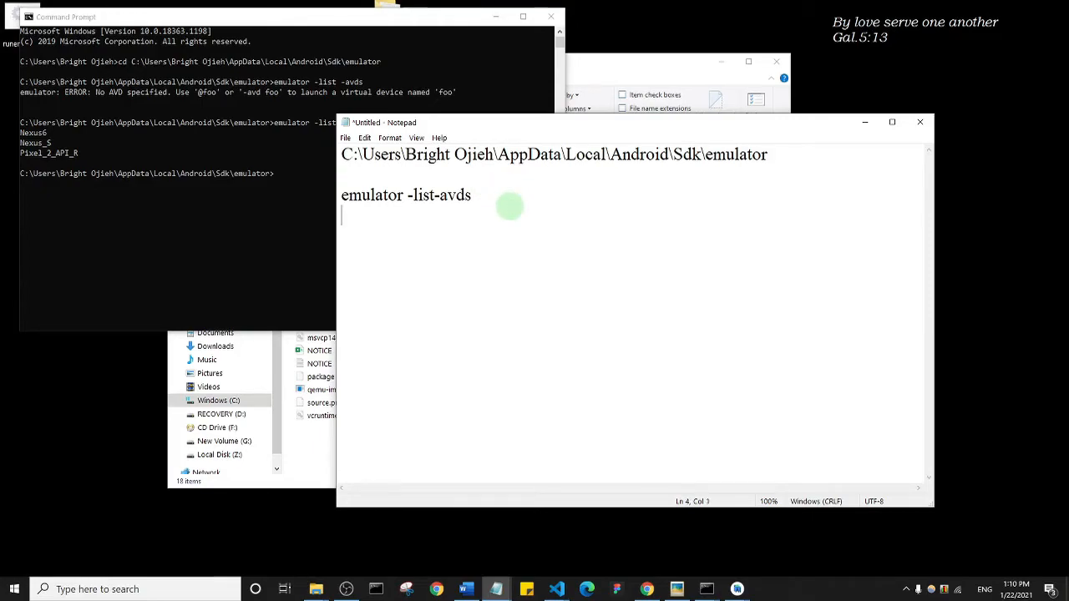
pyautogui.write('emu')
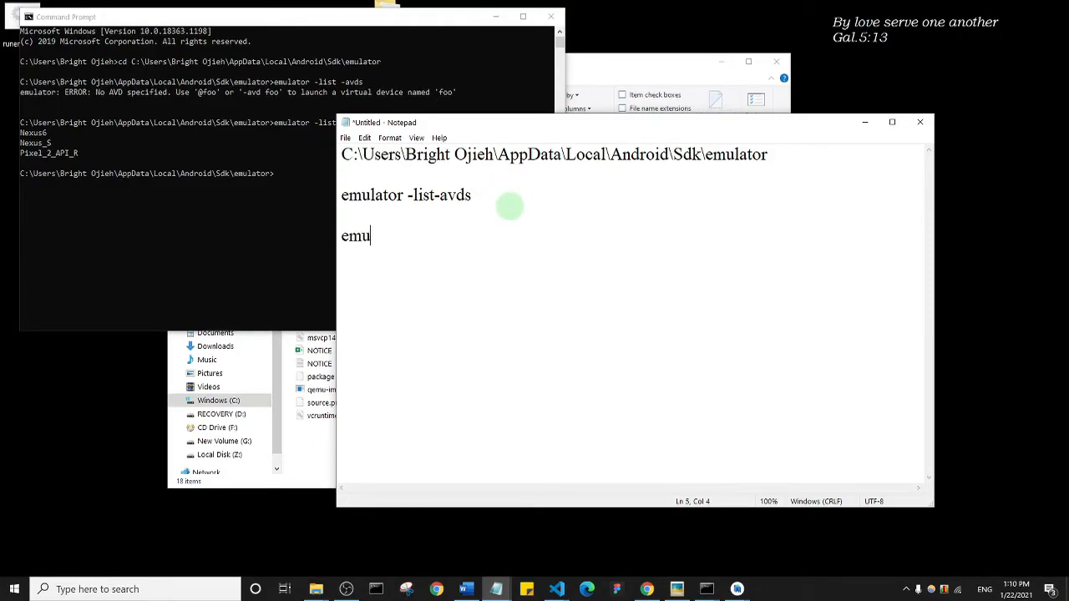
pyautogui.write('lator')
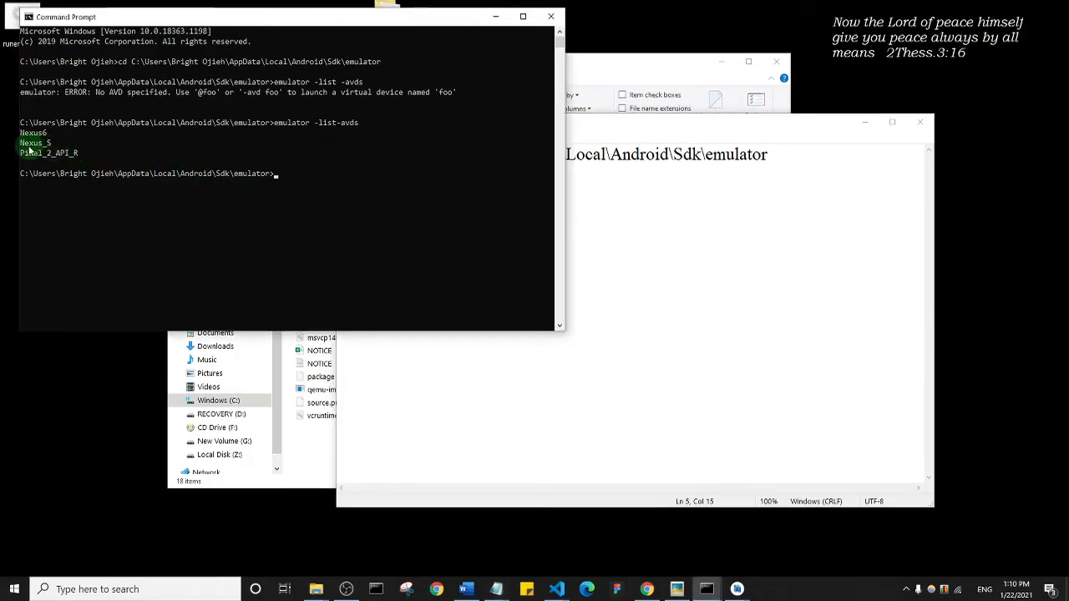
pyautogui.doubleClick(47, 153)
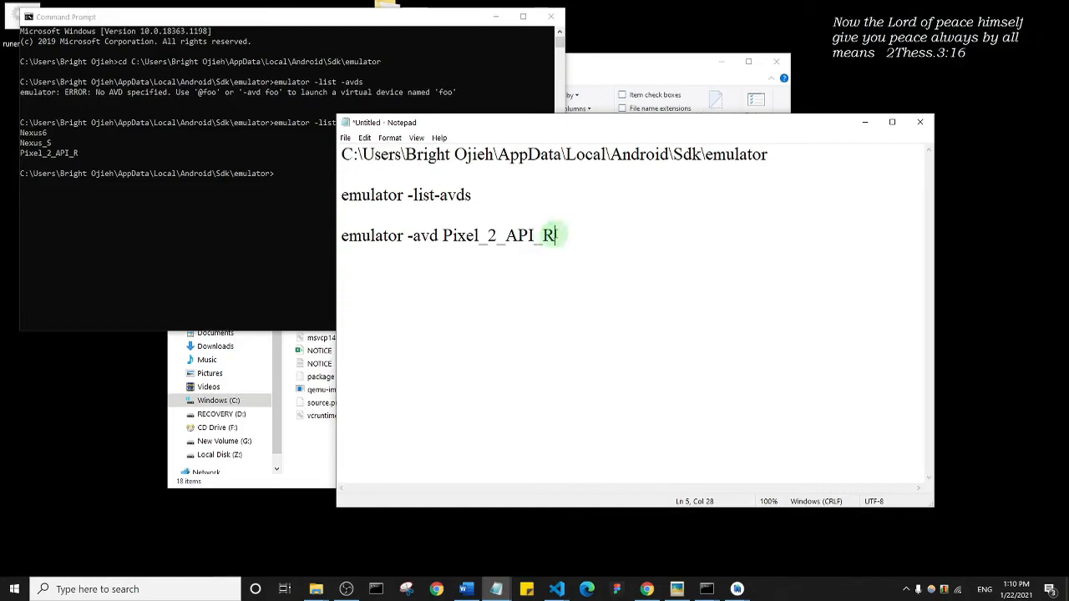
pyautogui.tripleClick(448, 235)
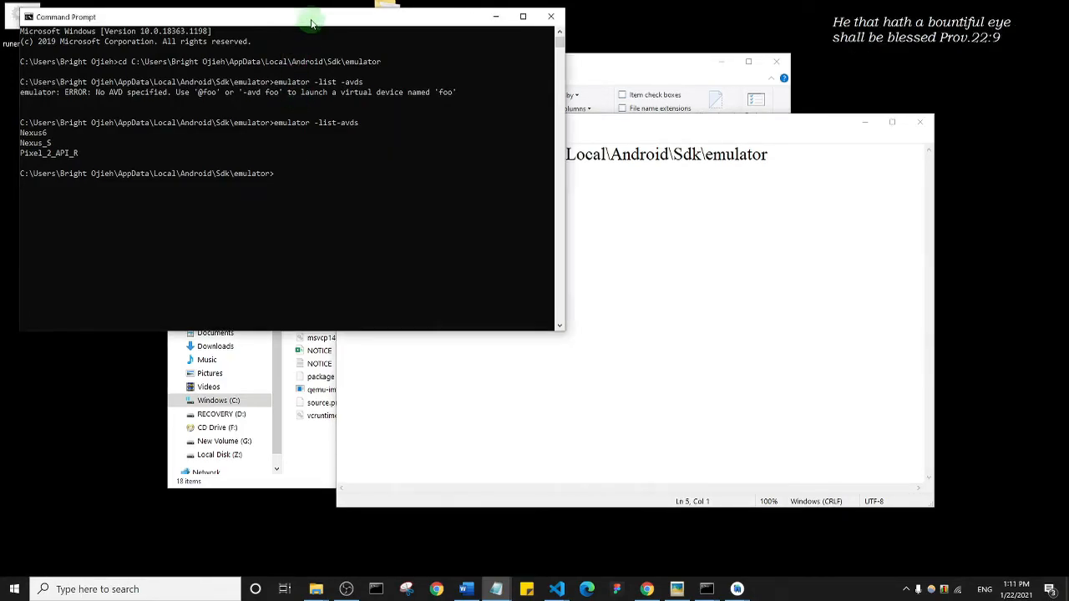
pyautogui.write('emulator -avd Pixel_2_API_R')
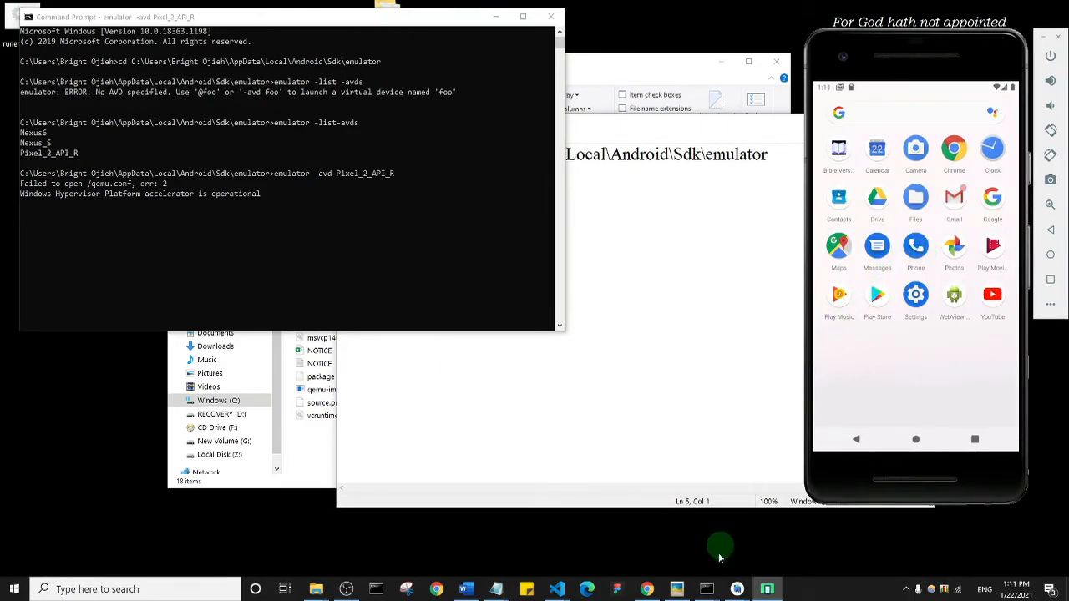
pyautogui.moveTo(737, 588)
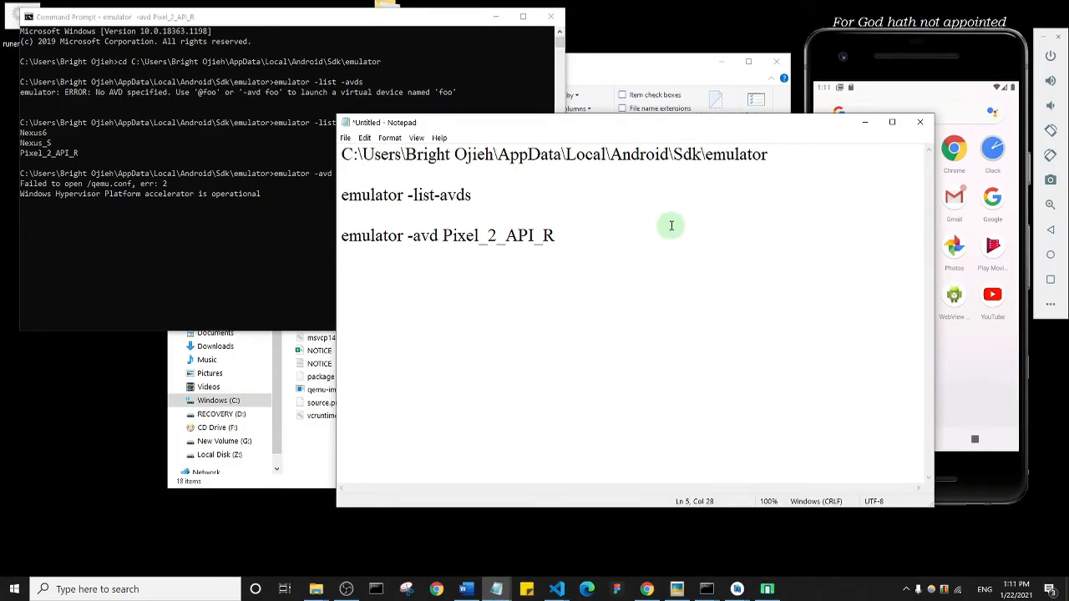
pyautogui.moveTo(588, 237)
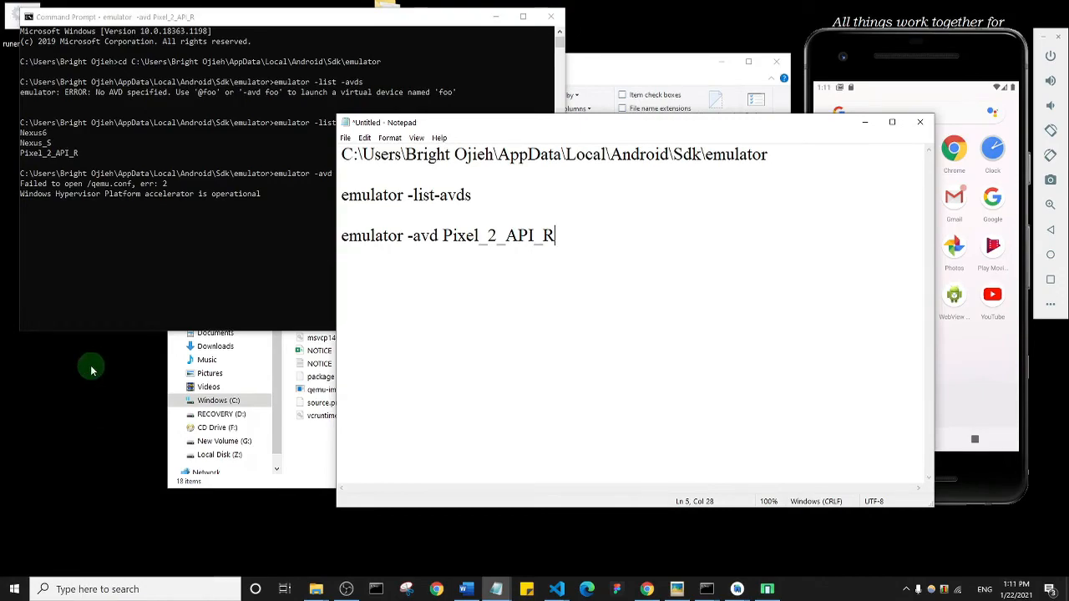
pyautogui.moveTo(80, 137)
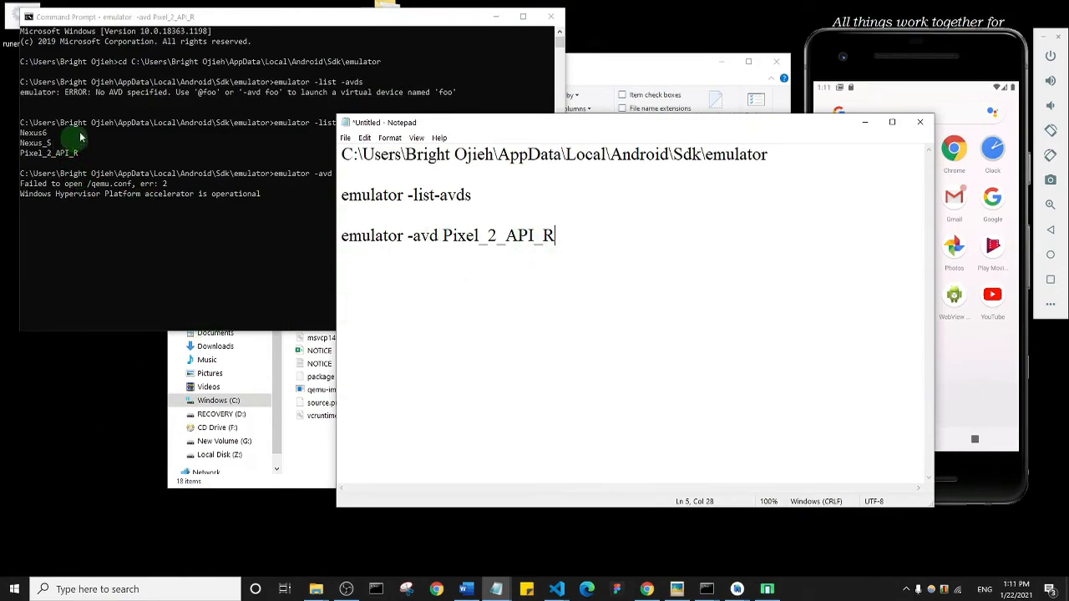
pyautogui.moveTo(584, 247)
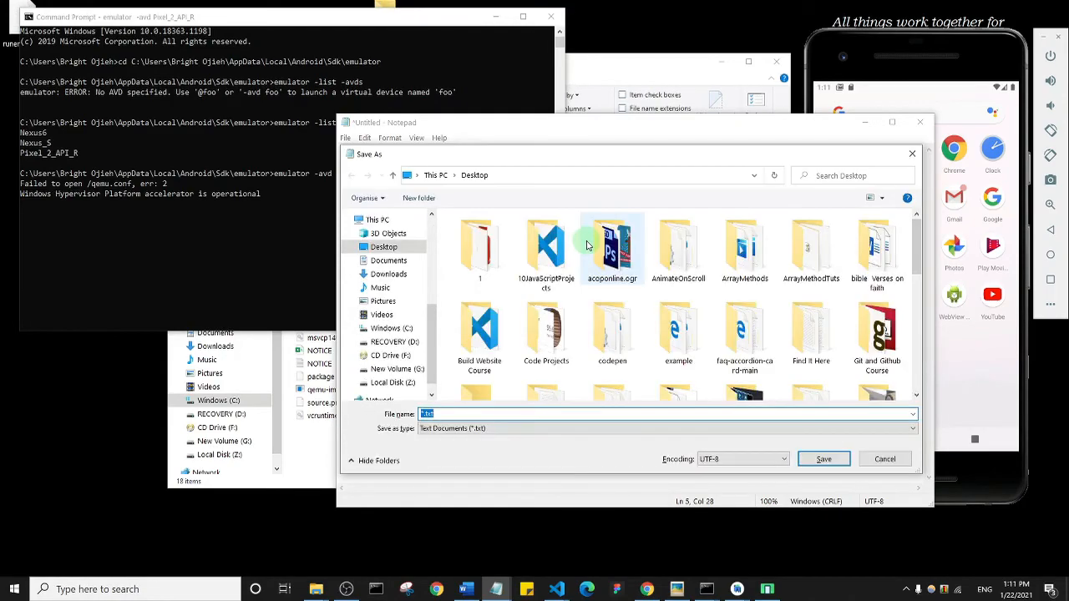
# Save the emulator commands to the Desktop as a text file named 'open emulator'.
pyautogui.write('o')
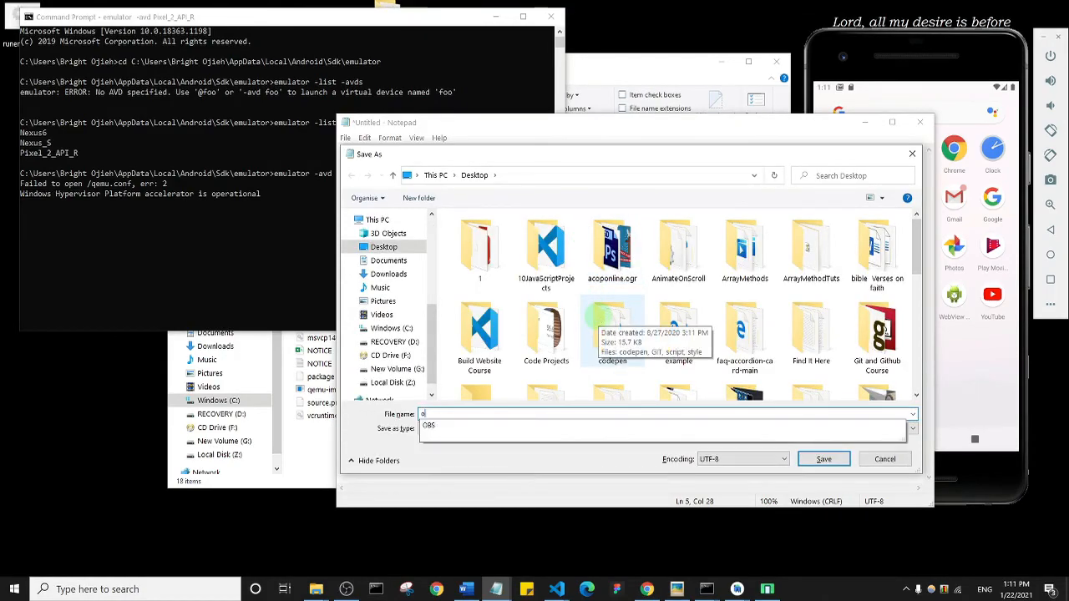
pyautogui.write('pen e')
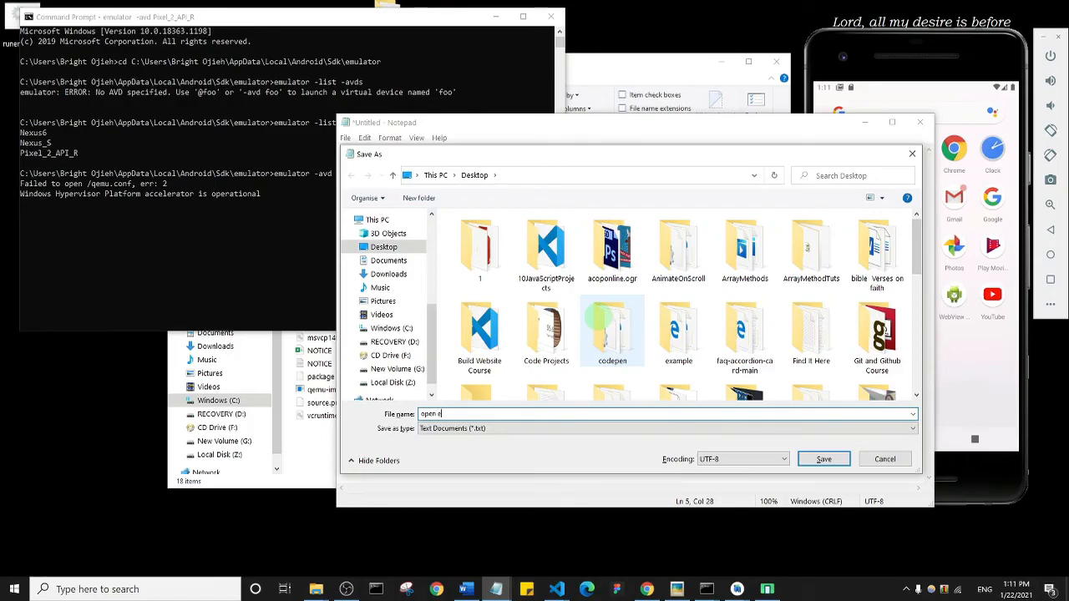
pyautogui.write('mulator')
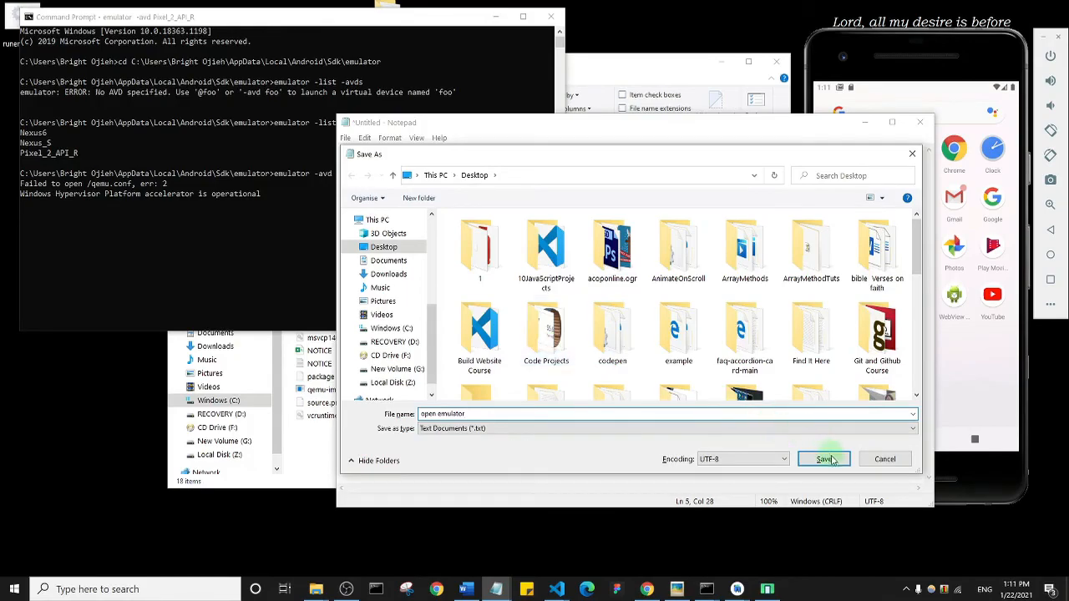
pyautogui.click(823, 458)
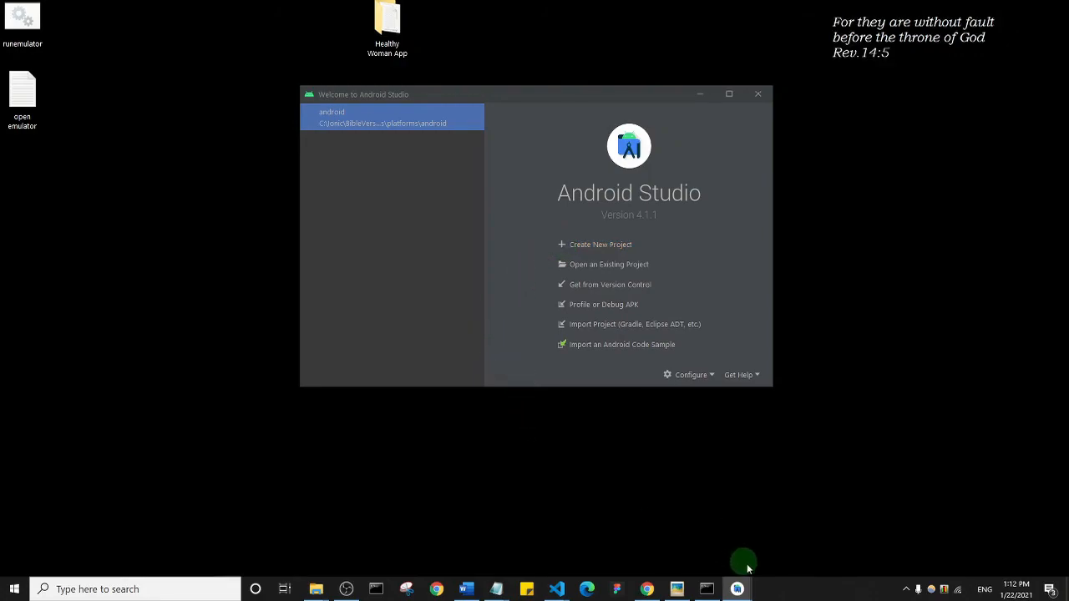
pyautogui.moveTo(877, 176)
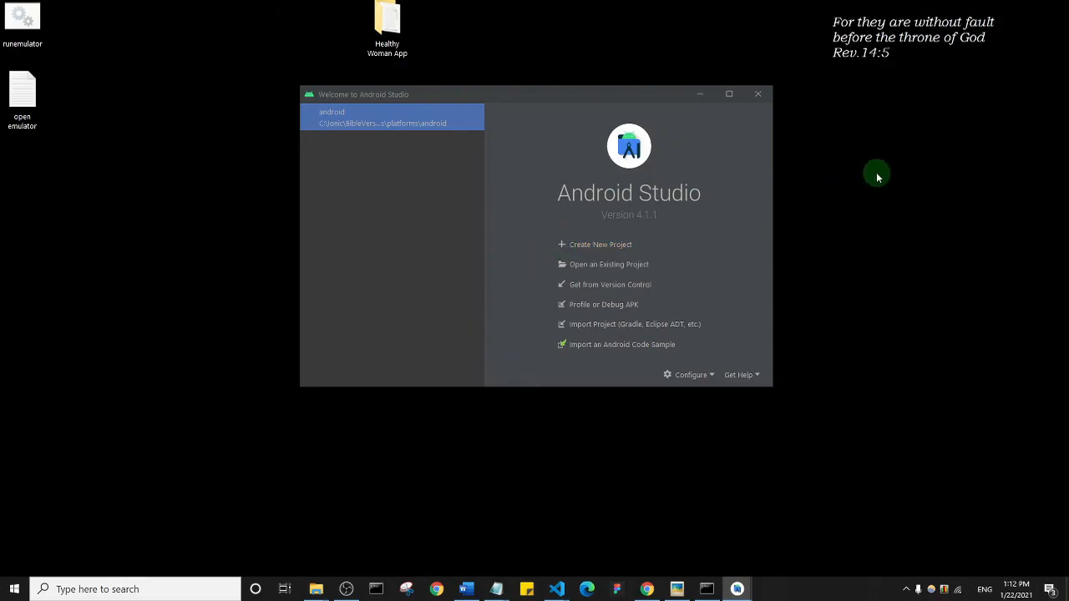
pyautogui.moveTo(829, 298)
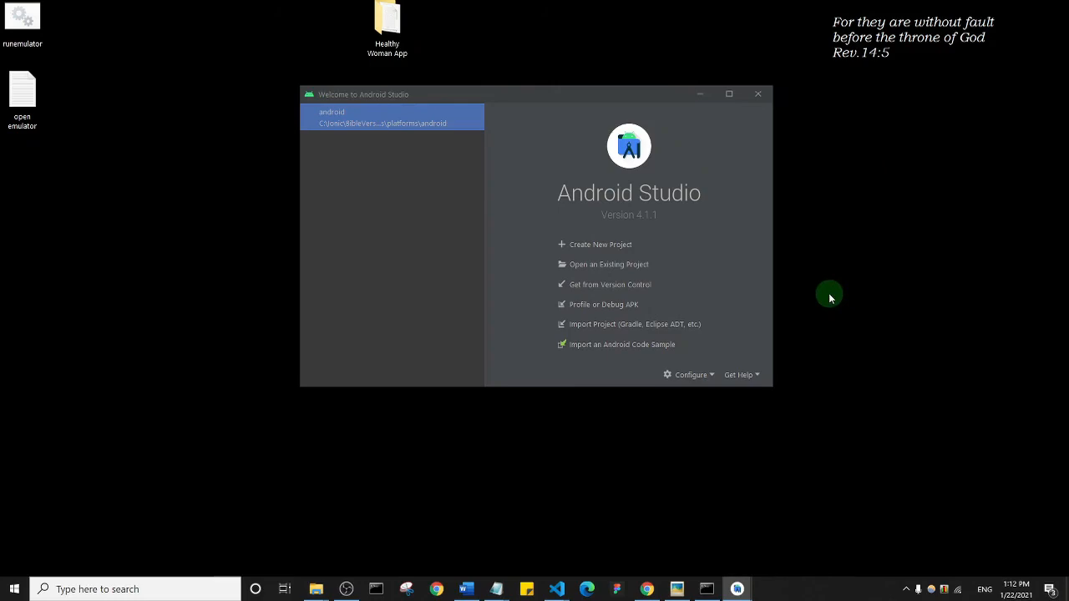